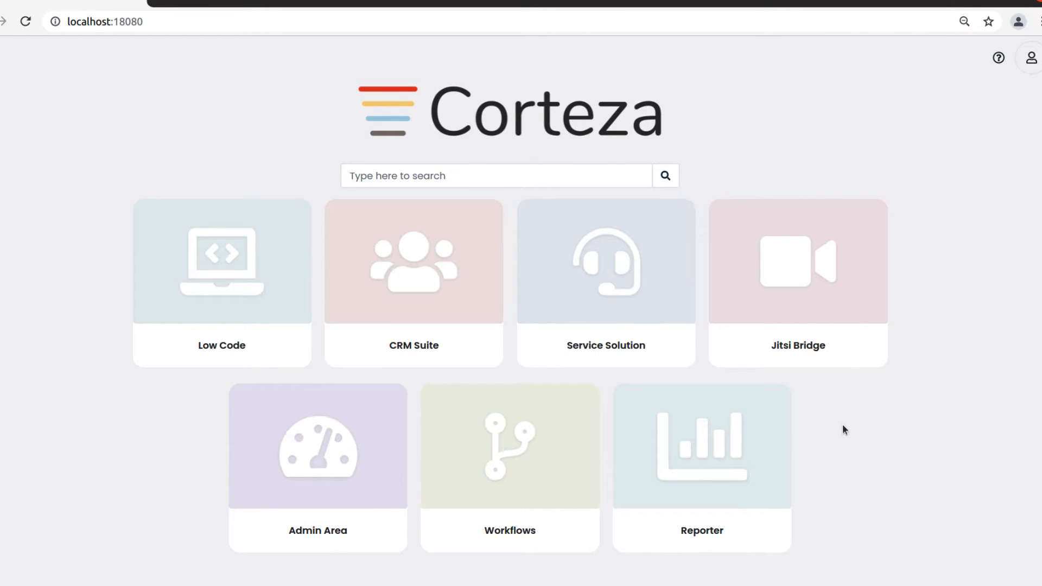
{"action": "mouse_move", "coordinate": [552, 410]}
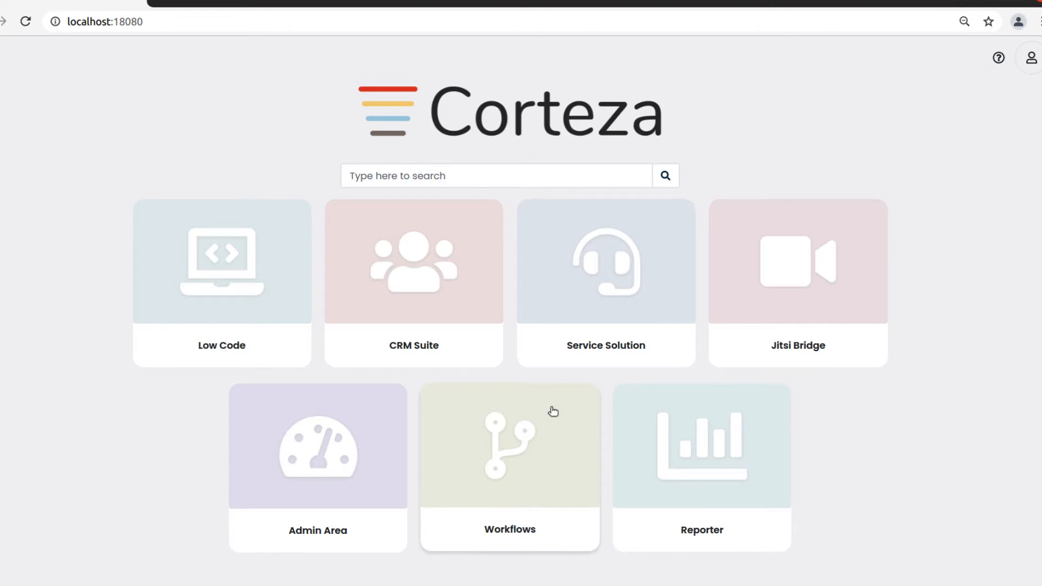
Step: Enter the CRM suite's admin panel and show its list of charts
{"action": "left_click", "coordinate": [413, 282]}
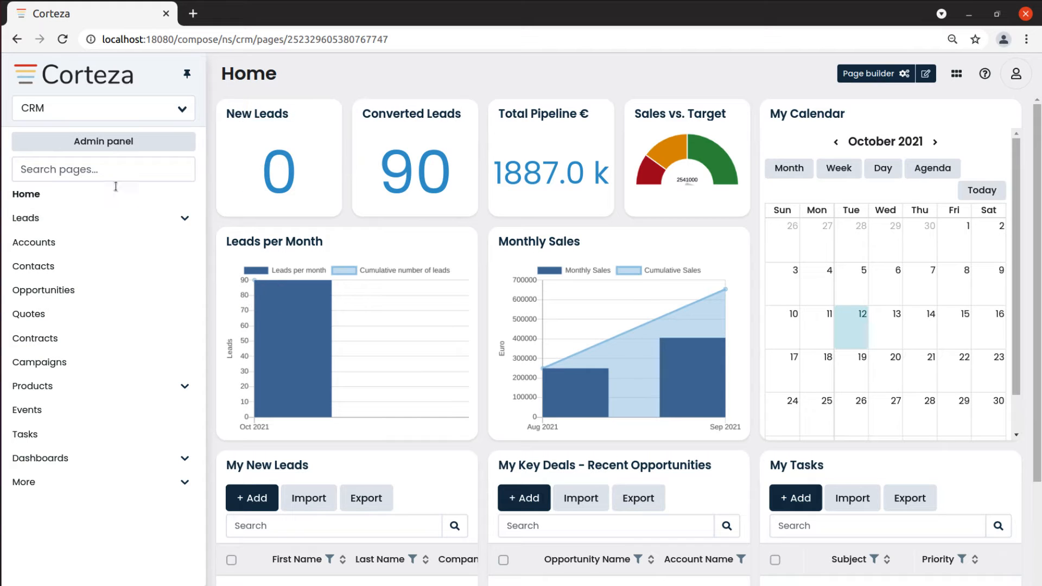
{"action": "left_click", "coordinate": [103, 142]}
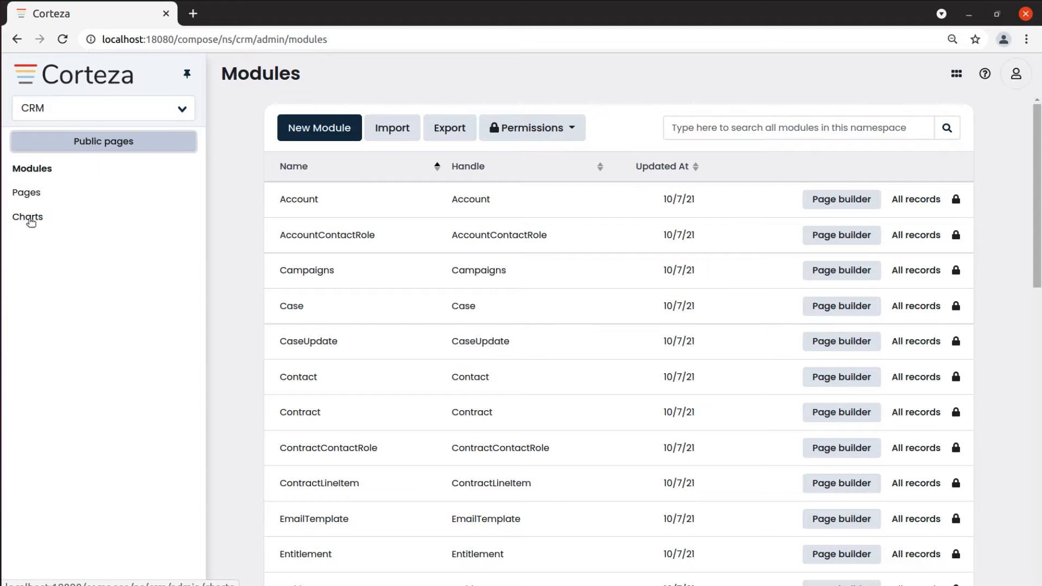
{"action": "left_click", "coordinate": [28, 217]}
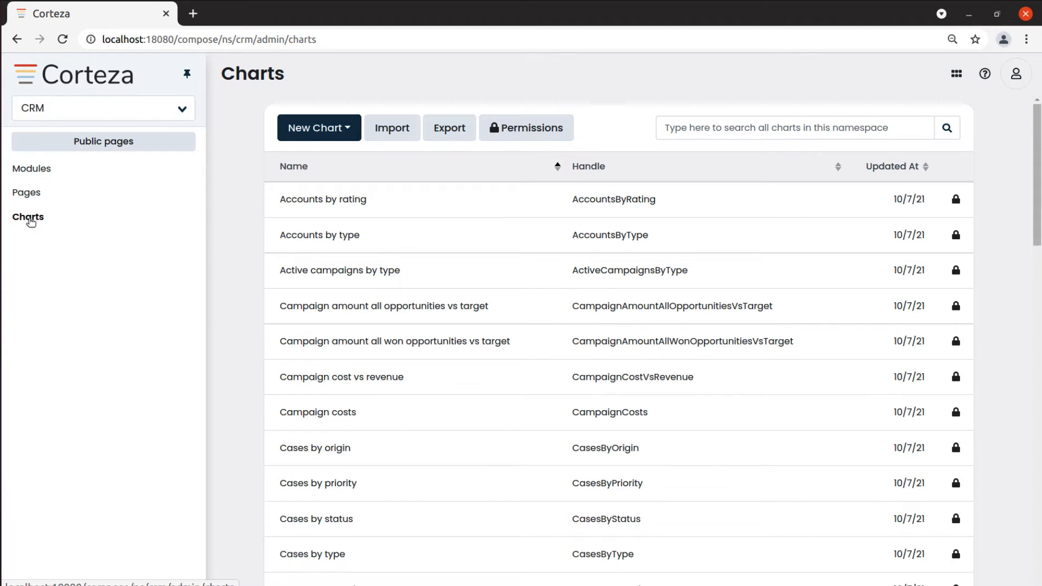
Step: Start a new Gauge chart from the New Chart menu
{"action": "left_click", "coordinate": [318, 127]}
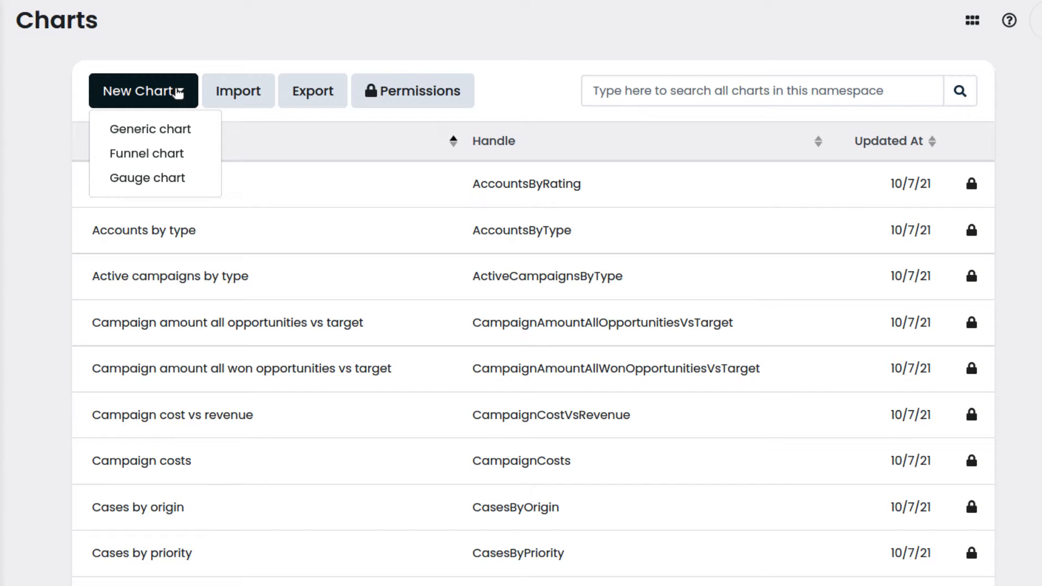
{"action": "mouse_move", "coordinate": [146, 177]}
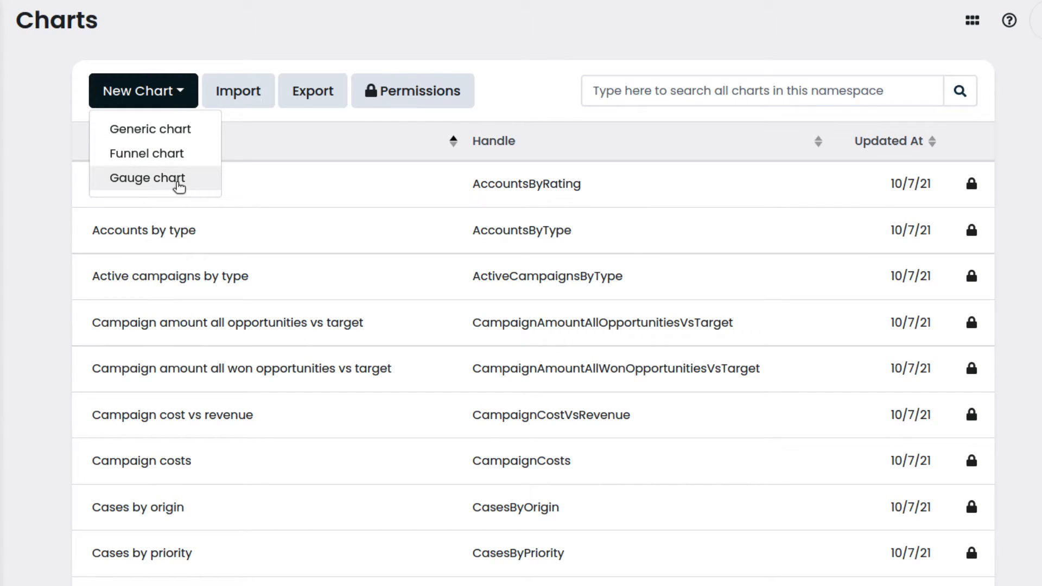
{"action": "left_click", "coordinate": [147, 177]}
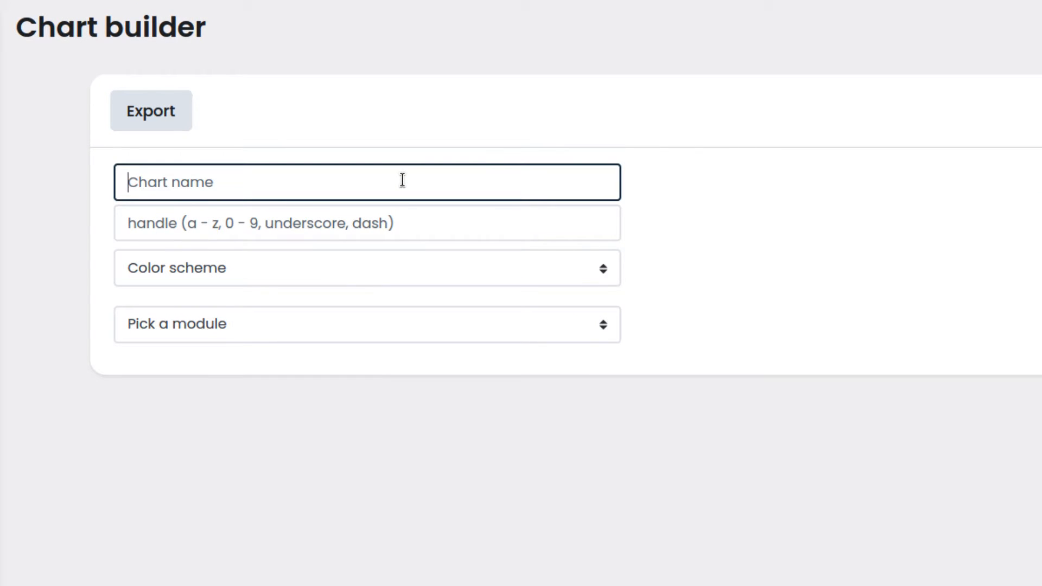
Step: Name the chart 'Active Opportunities vs Target' with handle ActiveOpportunitiesvsTarget
{"action": "type", "text": "Active Opportunities"}
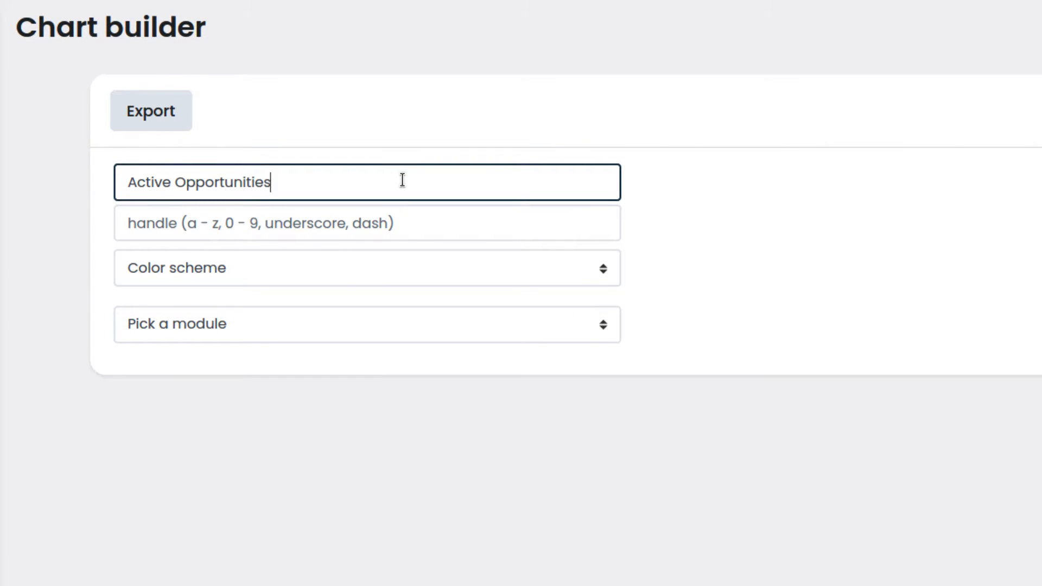
{"action": "type", "text": "vs Target"}
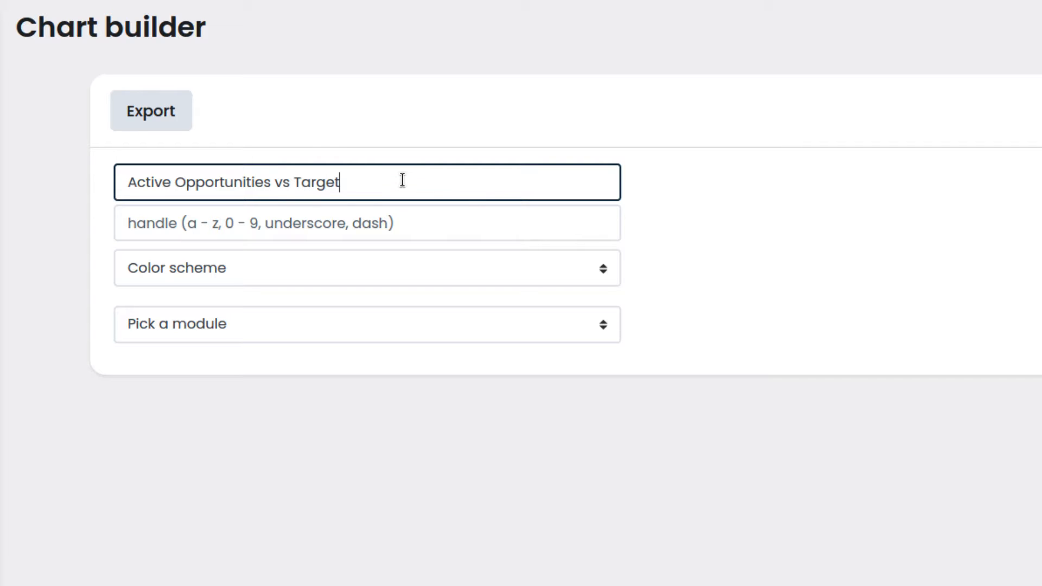
{"action": "left_click", "coordinate": [366, 222]}
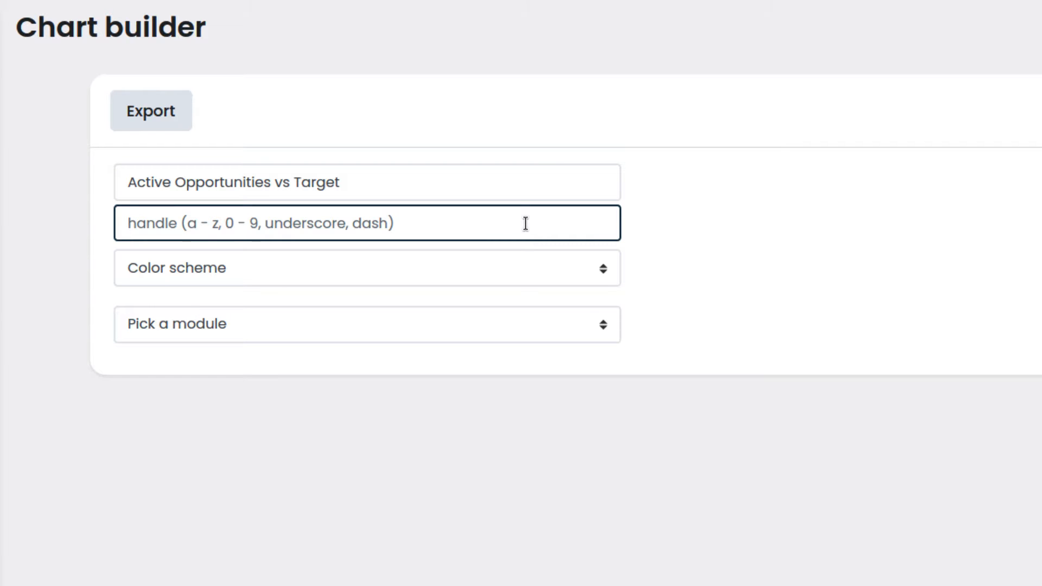
{"action": "type", "text": "ActiveOpportu"}
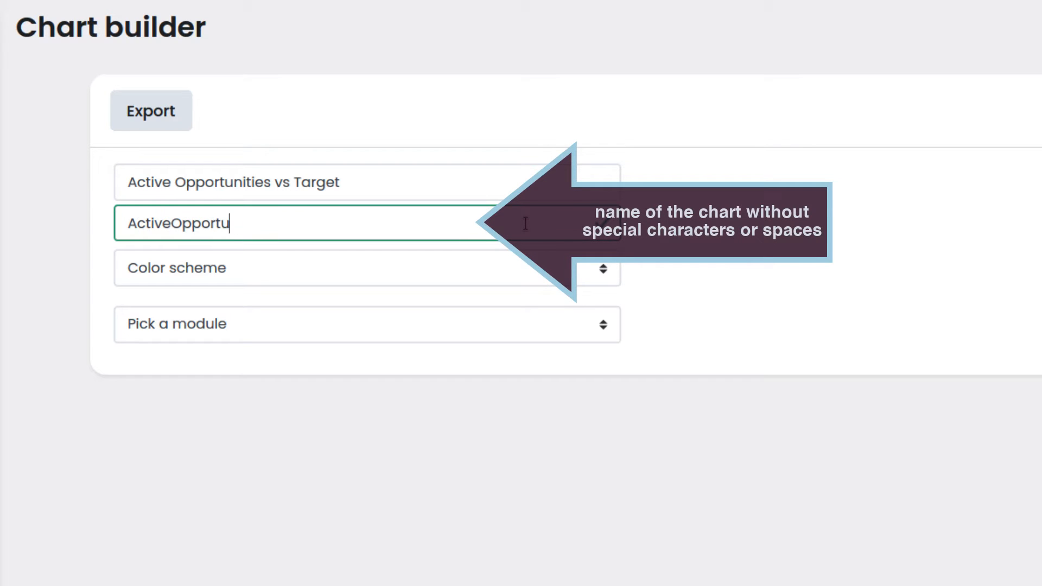
{"action": "type", "text": "nitiesvsTarget"}
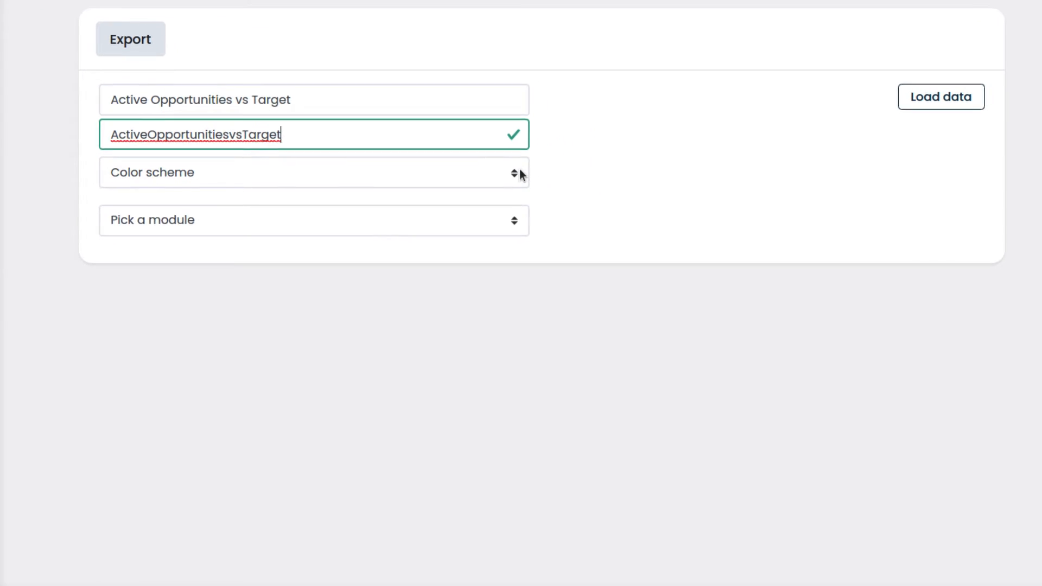
Step: Choose the Brewer: SetOne (3 colors) colour scheme
{"action": "left_click", "coordinate": [313, 172]}
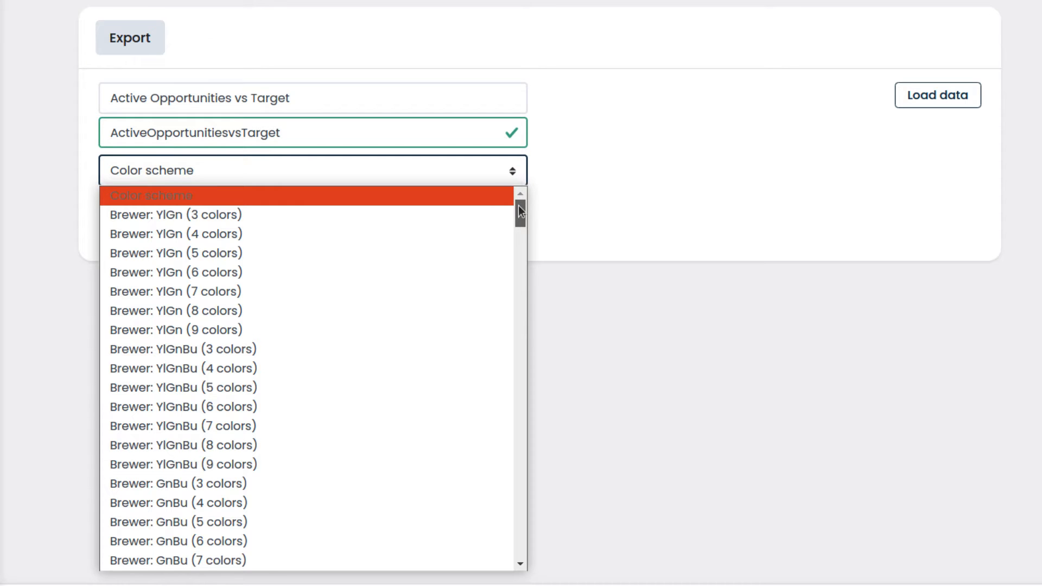
{"action": "scroll", "scroll_direction": "down", "scroll_amount": 3}
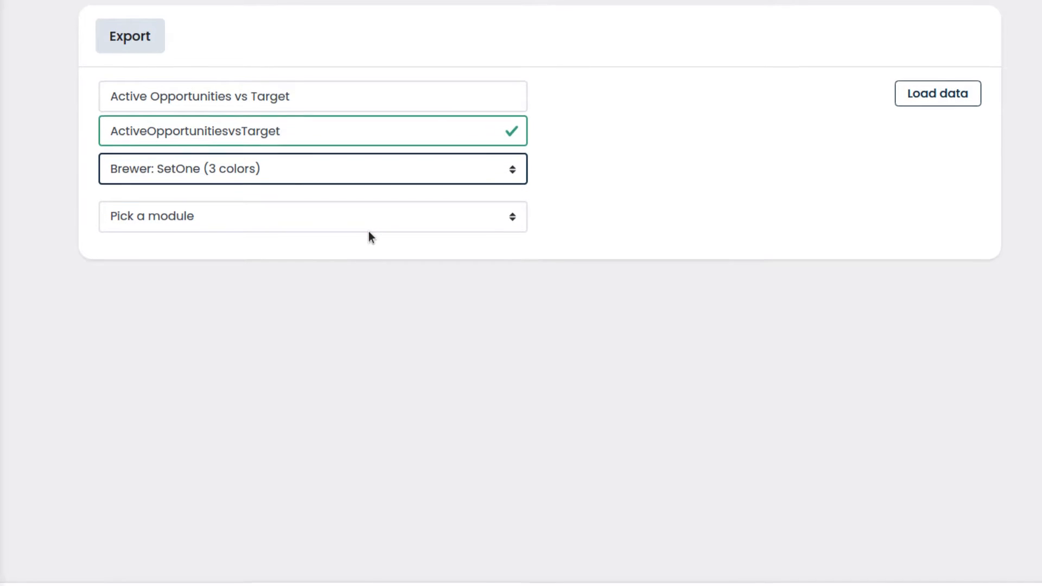
{"action": "scroll", "scroll_direction": "down", "scroll_amount": 3}
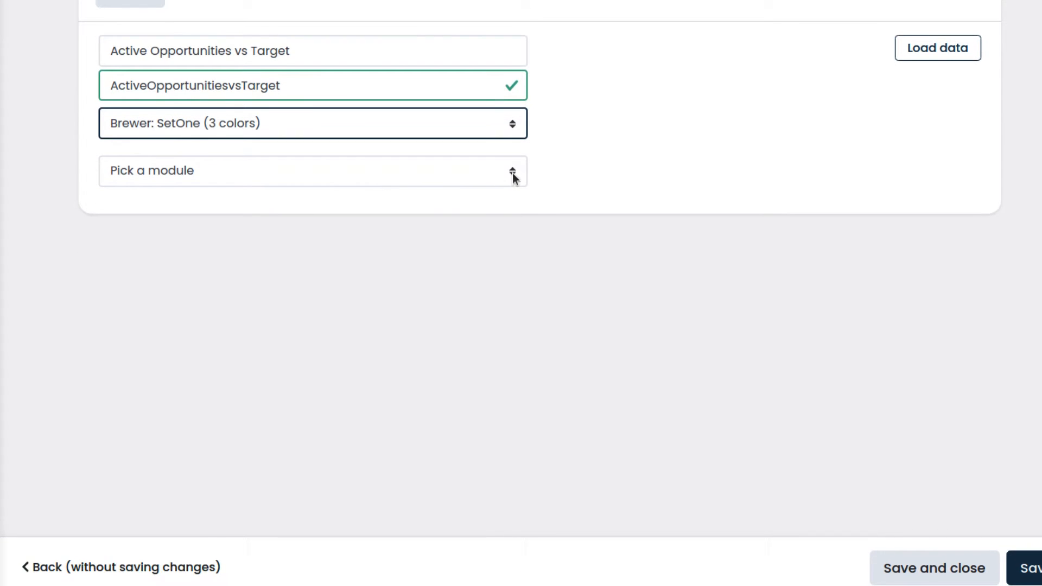
Step: Base the chart on Opportunity records created this year
{"action": "left_click", "coordinate": [313, 170]}
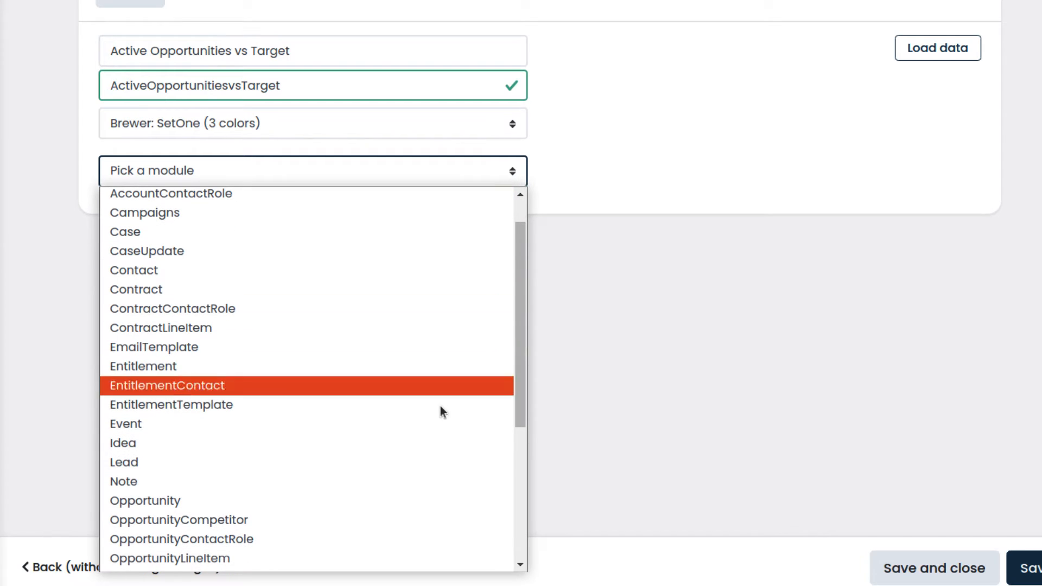
{"action": "left_click", "coordinate": [144, 500]}
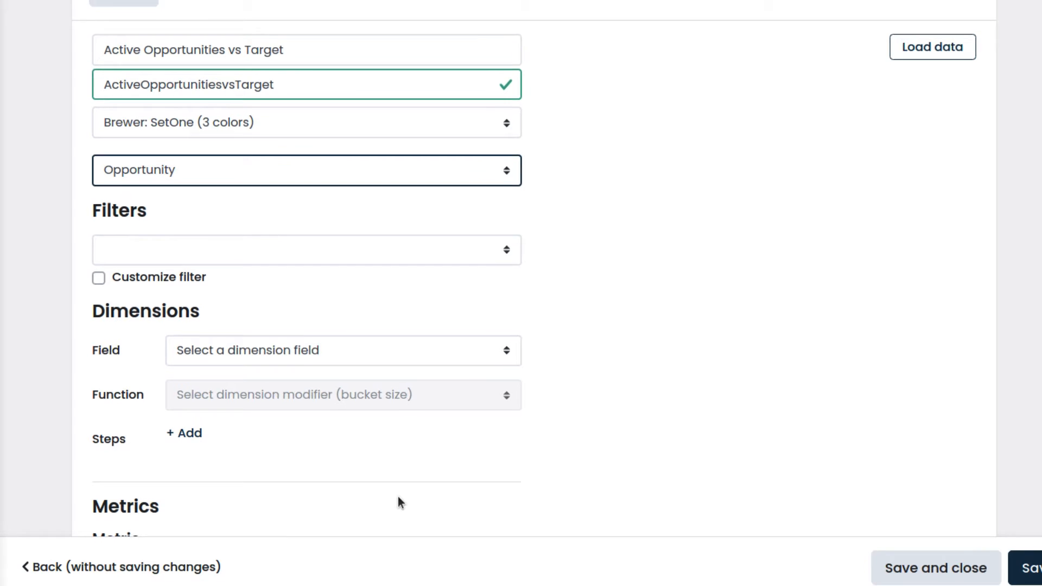
{"action": "left_click", "coordinate": [307, 250]}
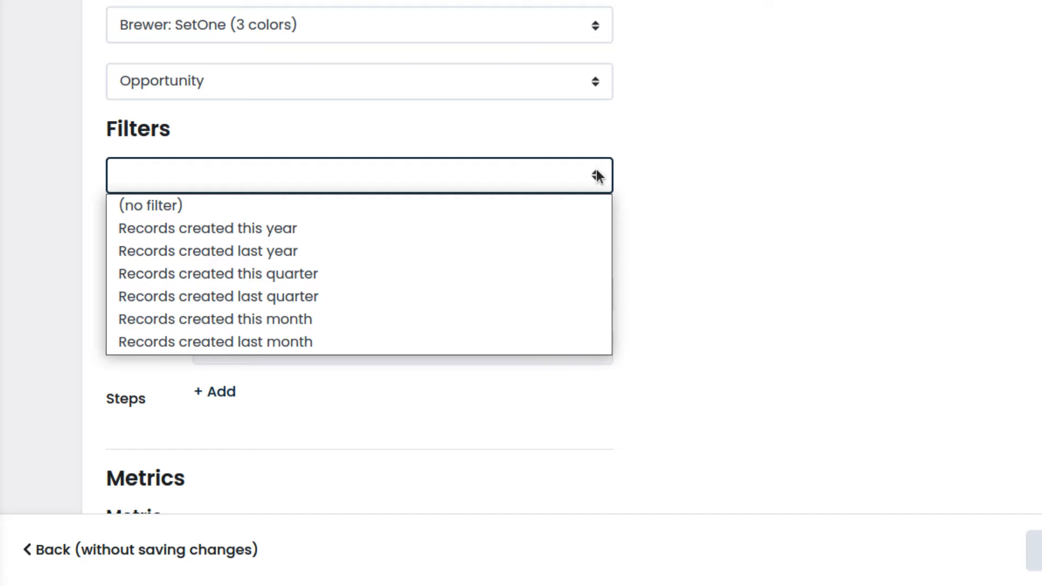
{"action": "left_click", "coordinate": [207, 228]}
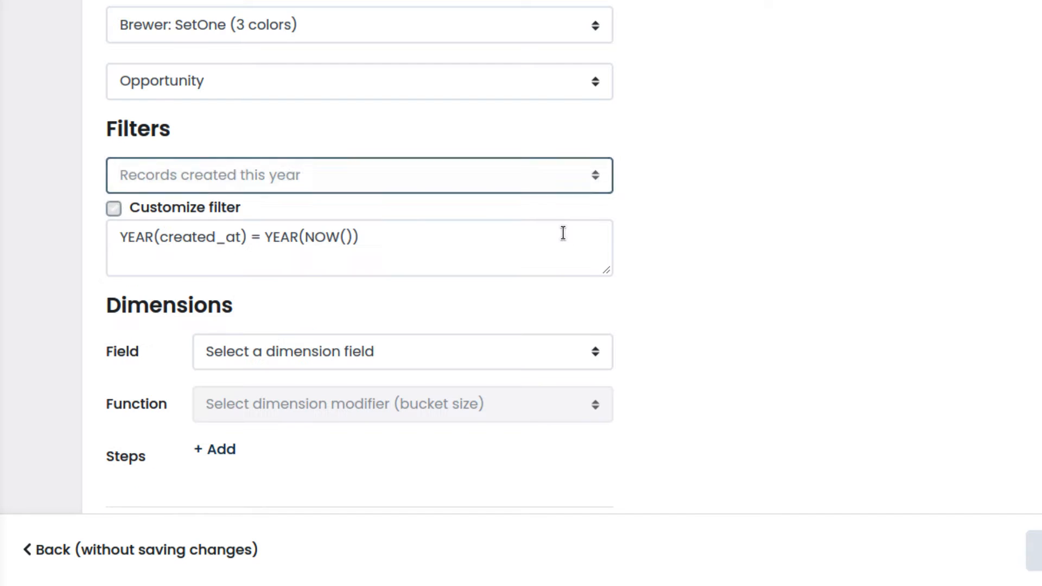
Step: Customize the filter to add Amount IS NOT NULL AND StageName != 'Closed Lost'
{"action": "left_click", "coordinate": [114, 209]}
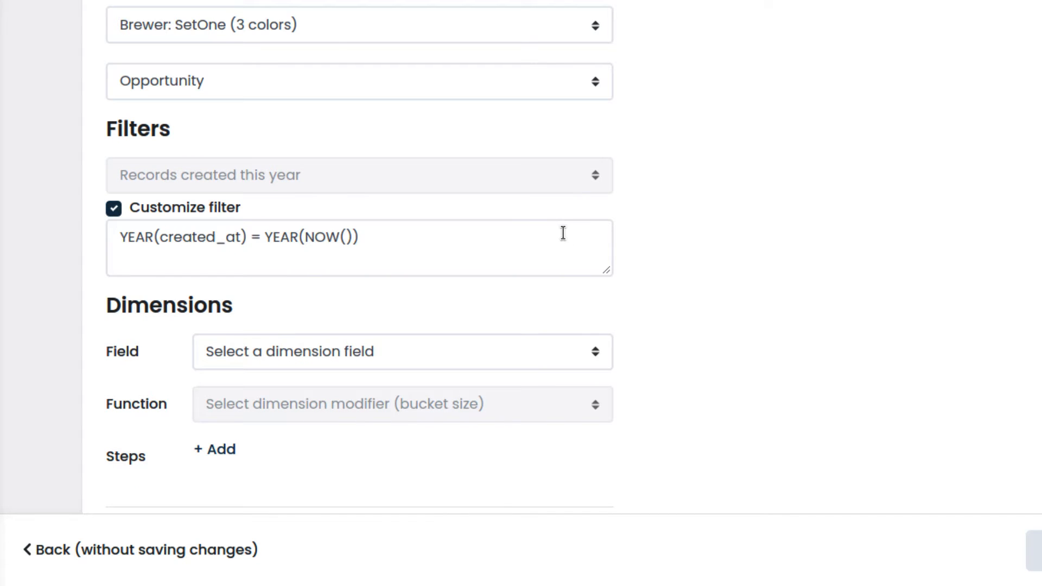
{"action": "left_click", "coordinate": [359, 248]}
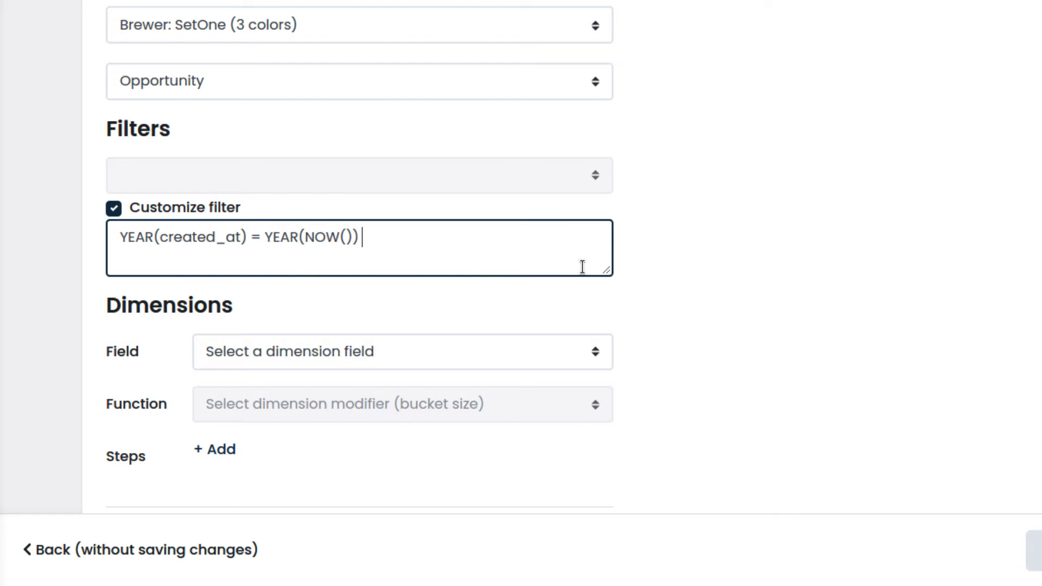
{"action": "type", "text": "AND Amount IS NOT NULL"}
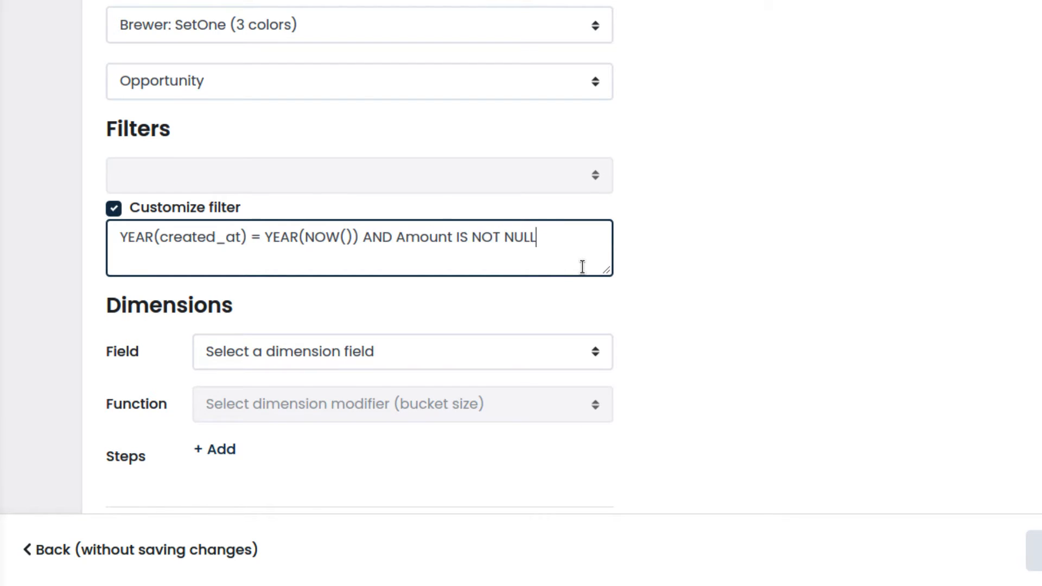
{"action": "type", "text": "AND StageName !="}
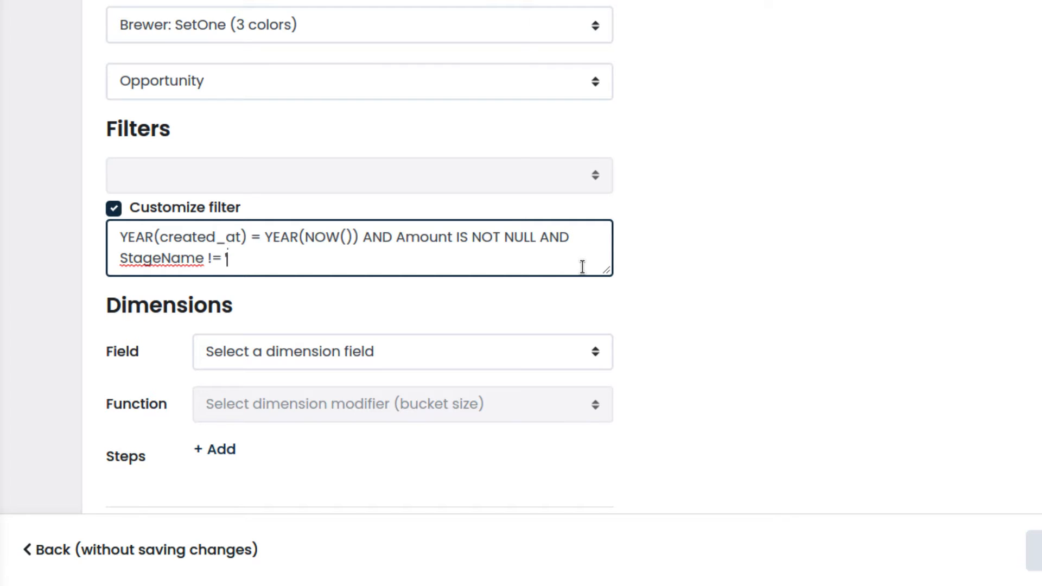
{"action": "type", "text": "'Closed Lost'"}
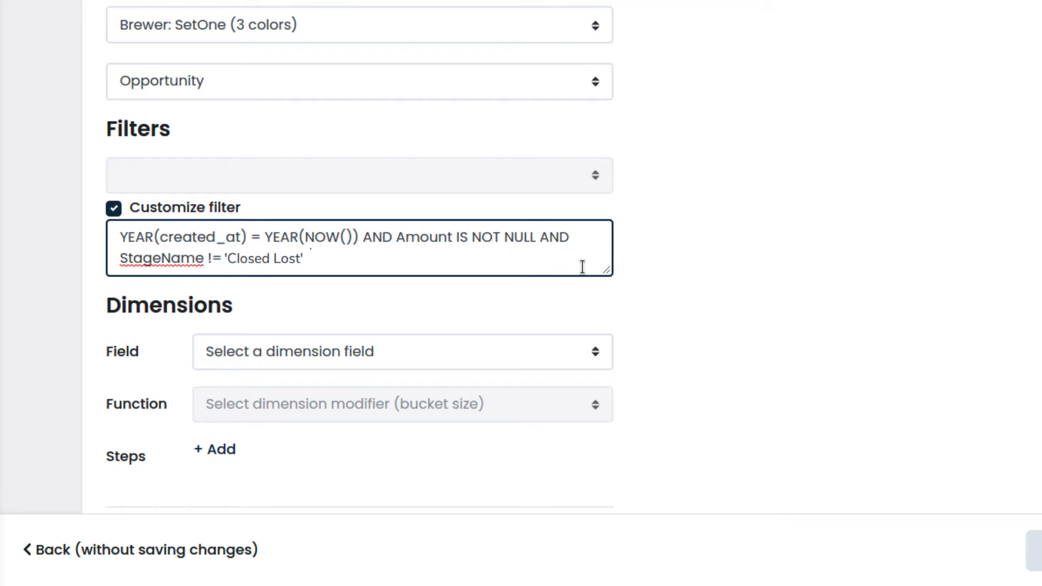
Step: Reach the Dimensions section and list its fields to pick Stage
{"action": "scroll", "scroll_direction": "up", "scroll_amount": 3}
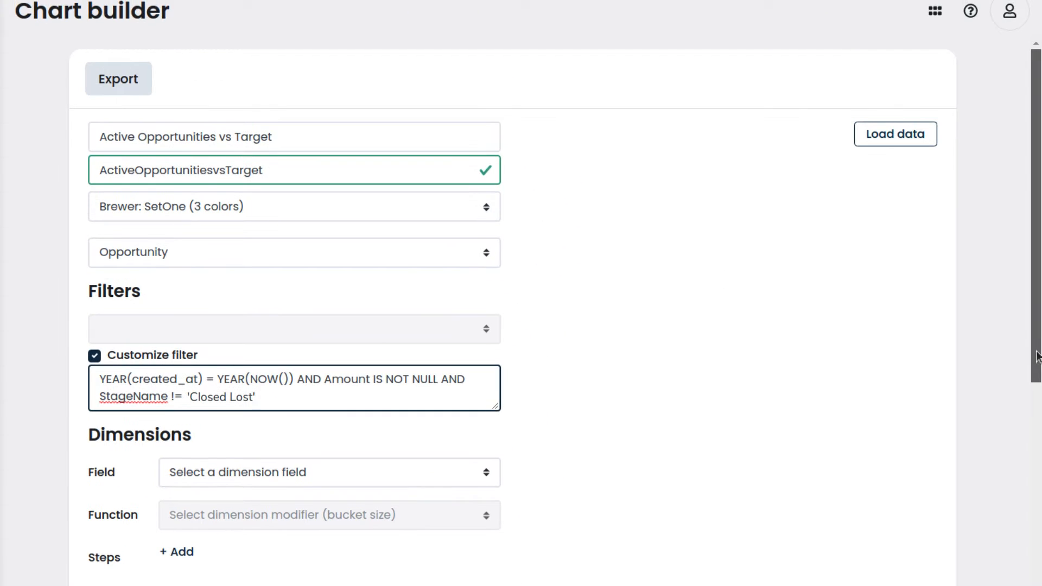
{"action": "scroll", "scroll_direction": "down", "scroll_amount": 3}
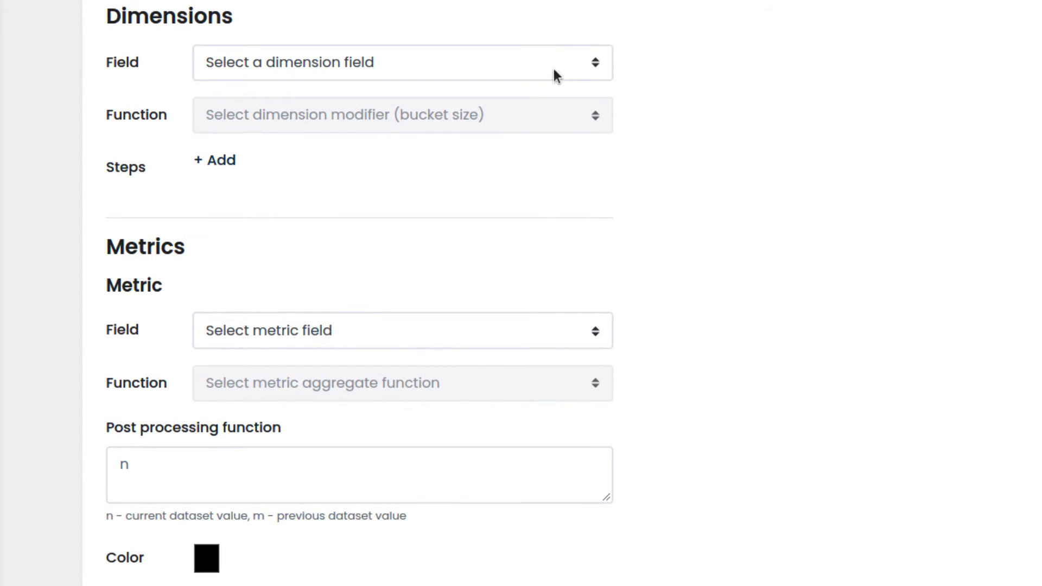
{"action": "left_click", "coordinate": [398, 61]}
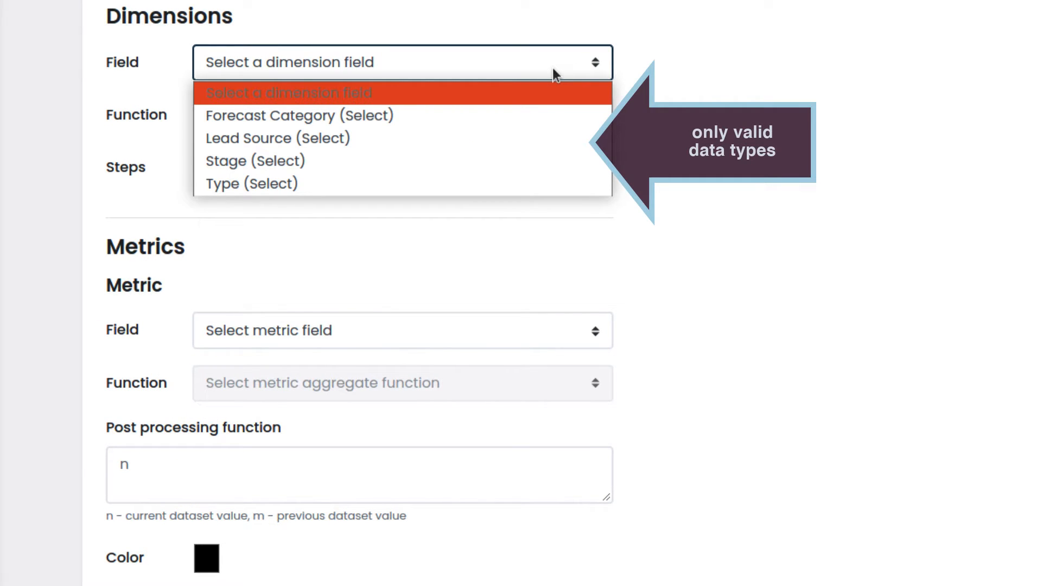
{"action": "mouse_move", "coordinate": [572, 161]}
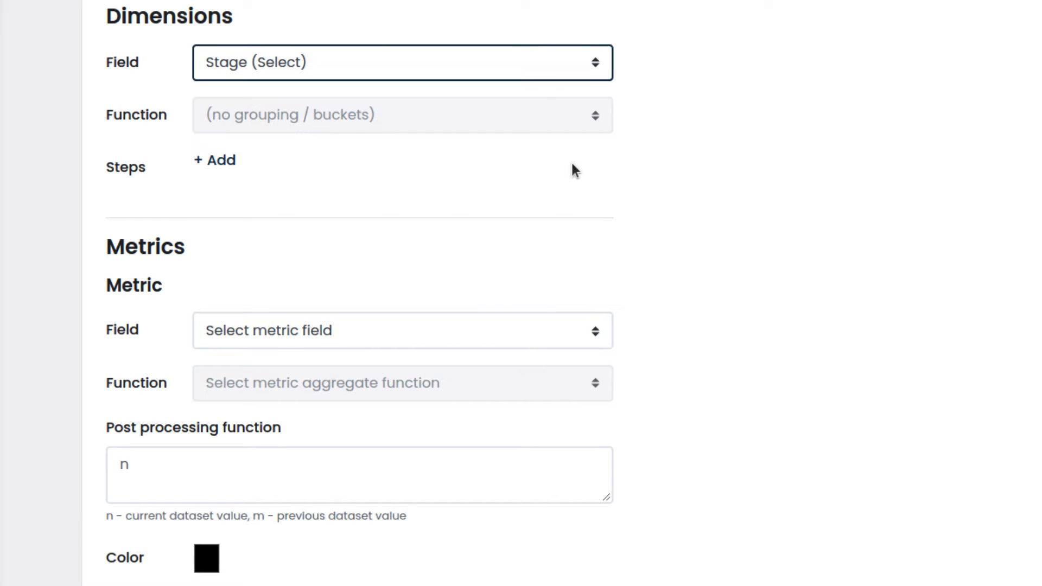
{"action": "mouse_move", "coordinate": [215, 160]}
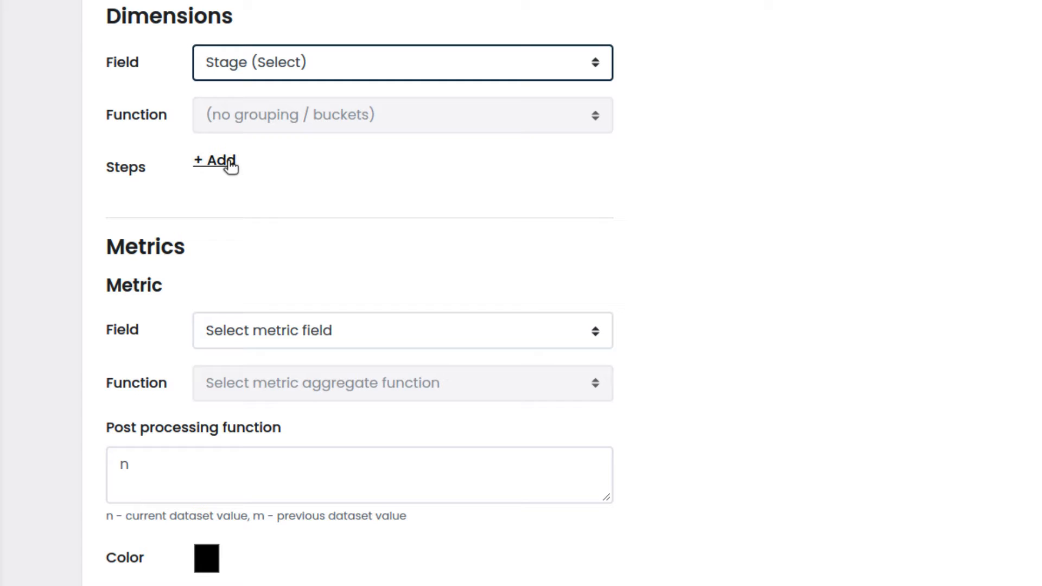
Step: Add gauge steps Low 1200000, Good 3200000 and Excellent 4000000
{"action": "left_click", "coordinate": [215, 160]}
{"action": "type", "text": "L"}
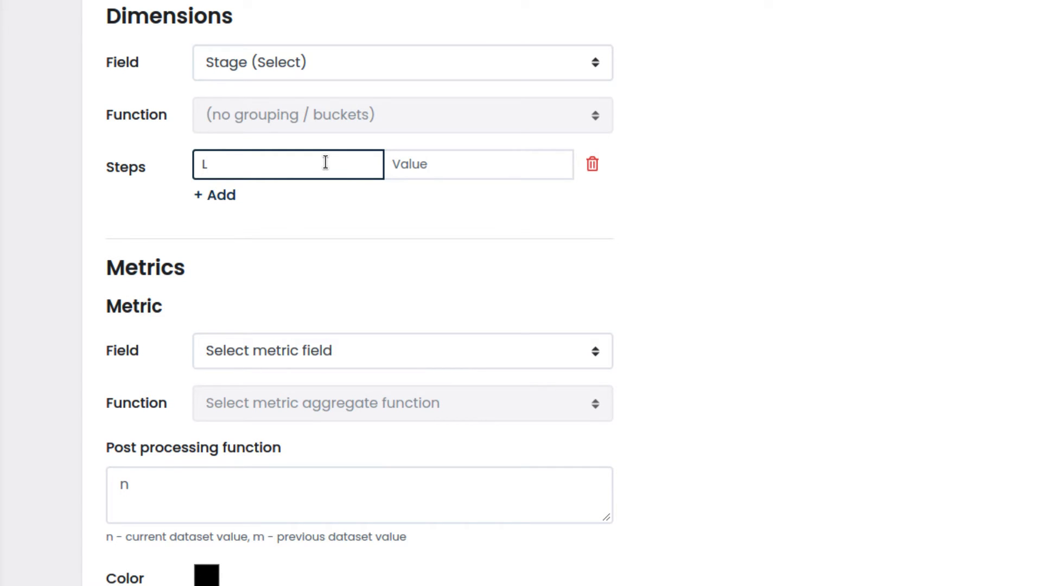
{"action": "type", "text": "ow"}
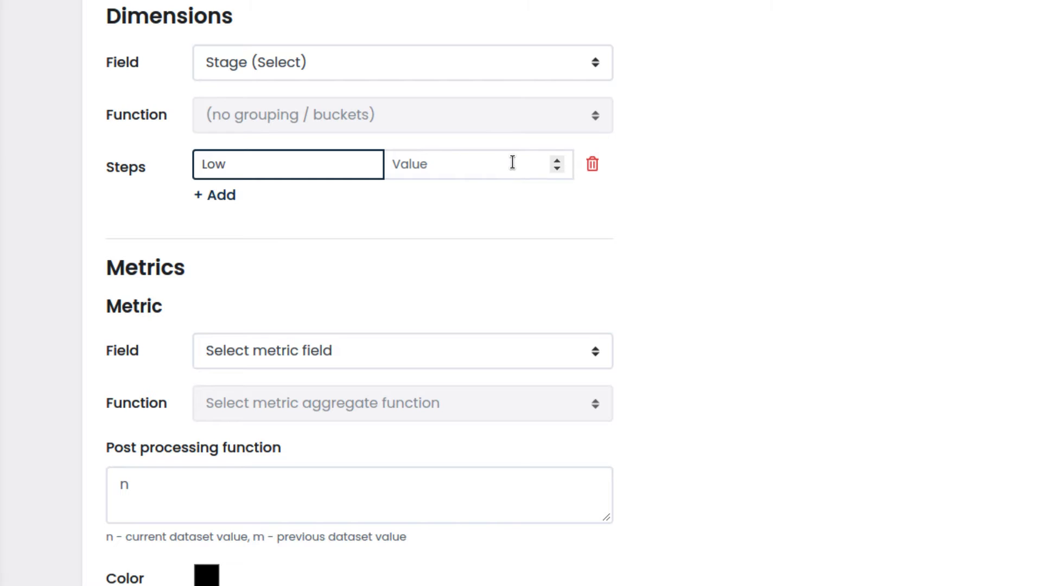
{"action": "type", "text": "1200000"}
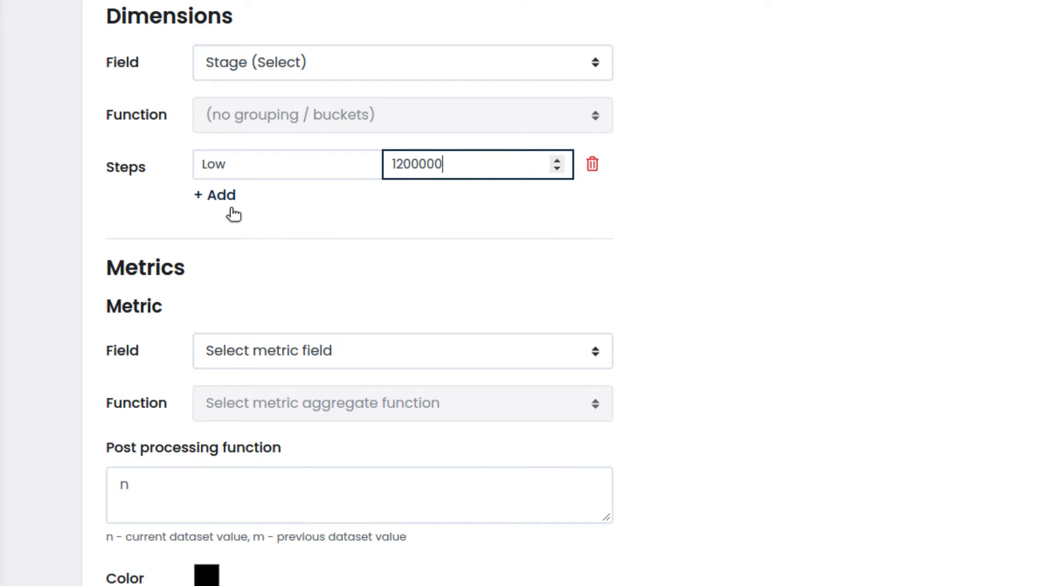
{"action": "left_click", "coordinate": [214, 195]}
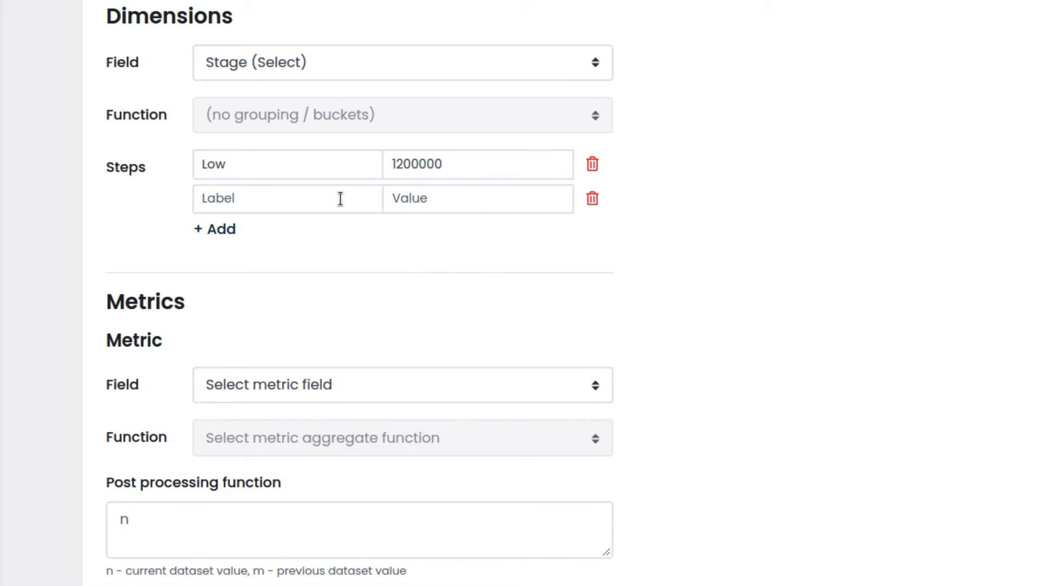
{"action": "type", "text": "Good"}
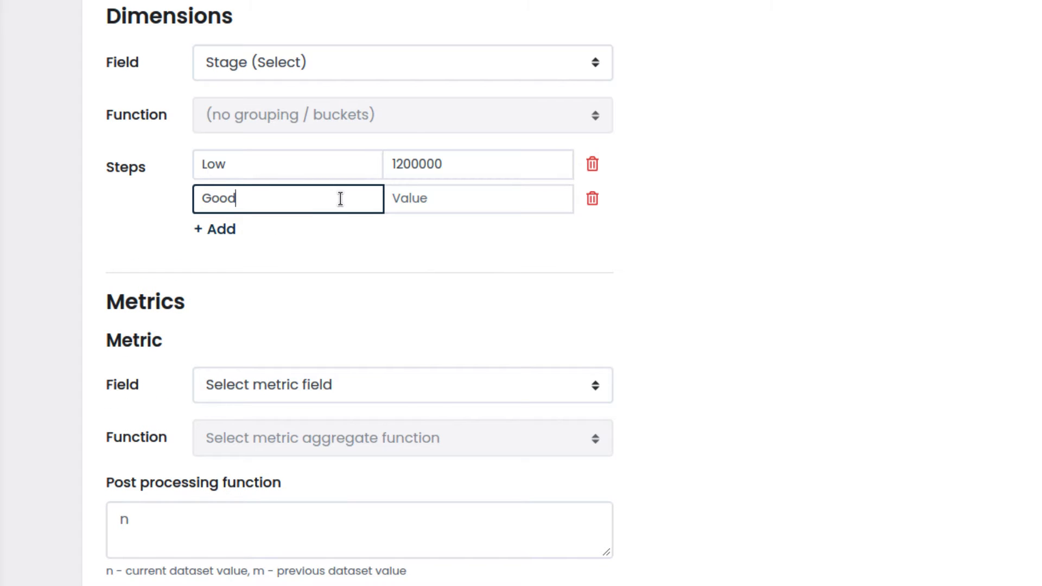
{"action": "left_click", "coordinate": [477, 198]}
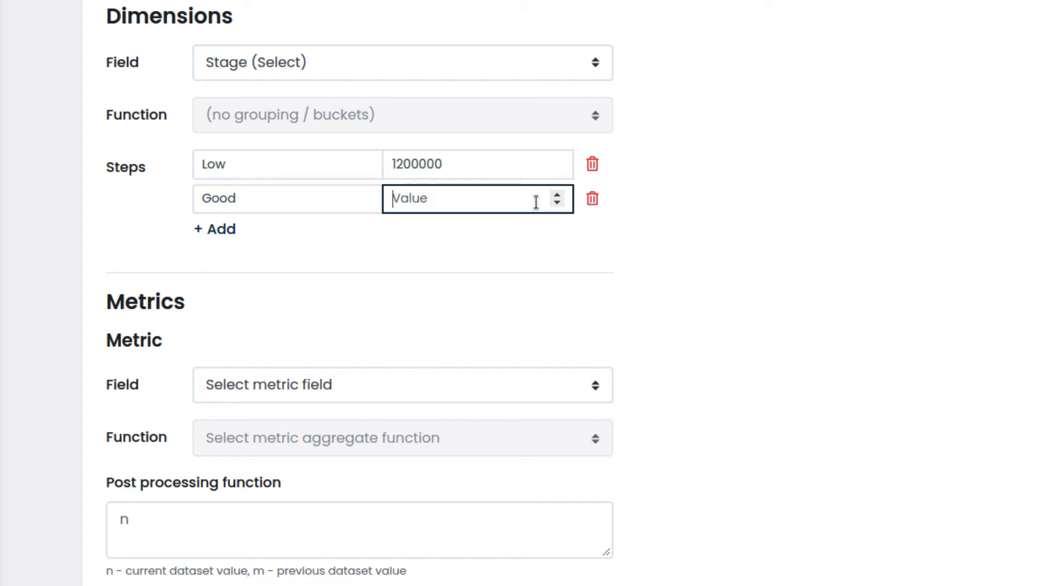
{"action": "type", "text": "32000"}
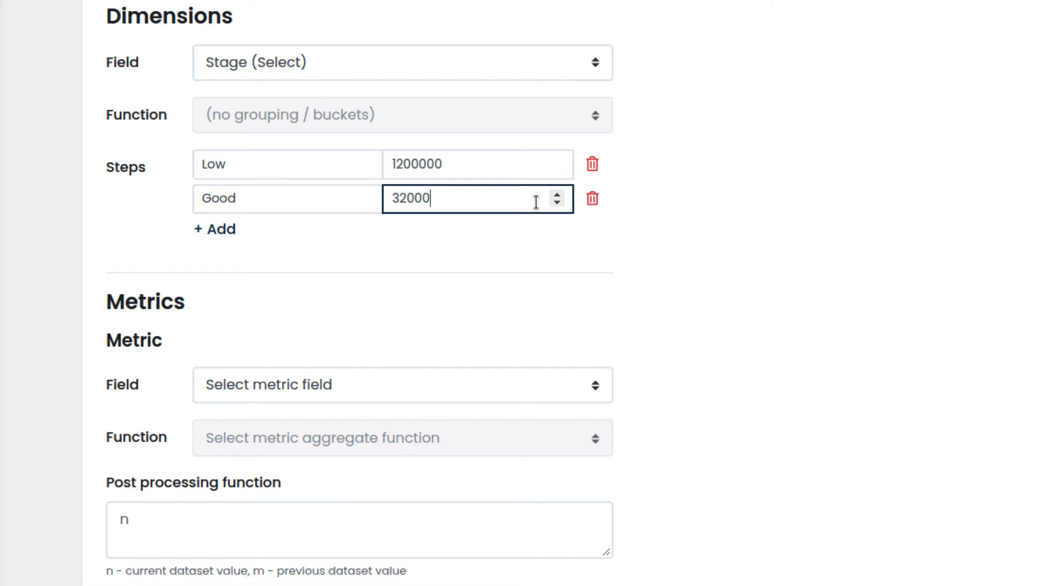
{"action": "type", "text": "00"}
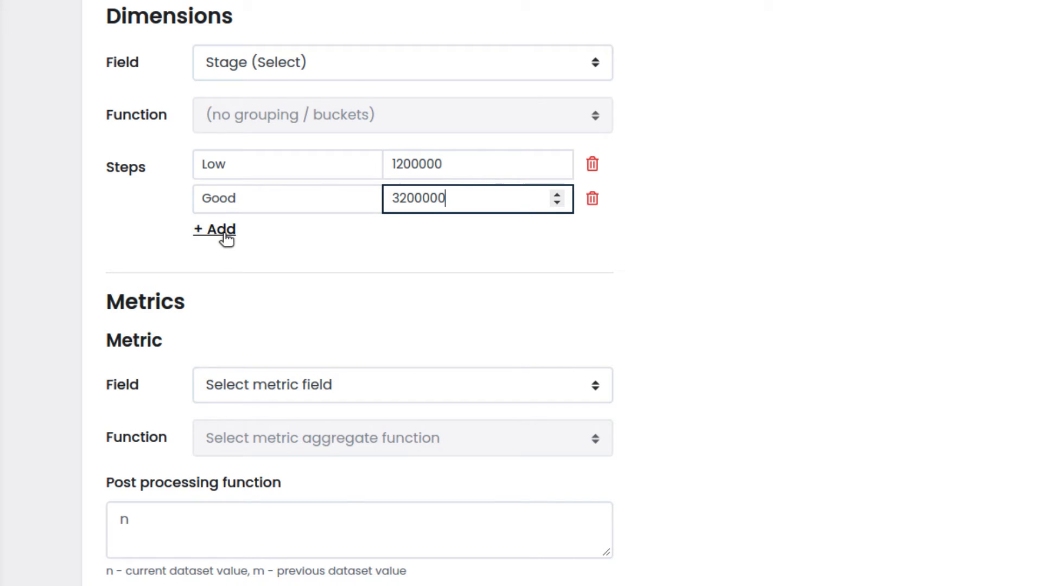
{"action": "left_click", "coordinate": [214, 229]}
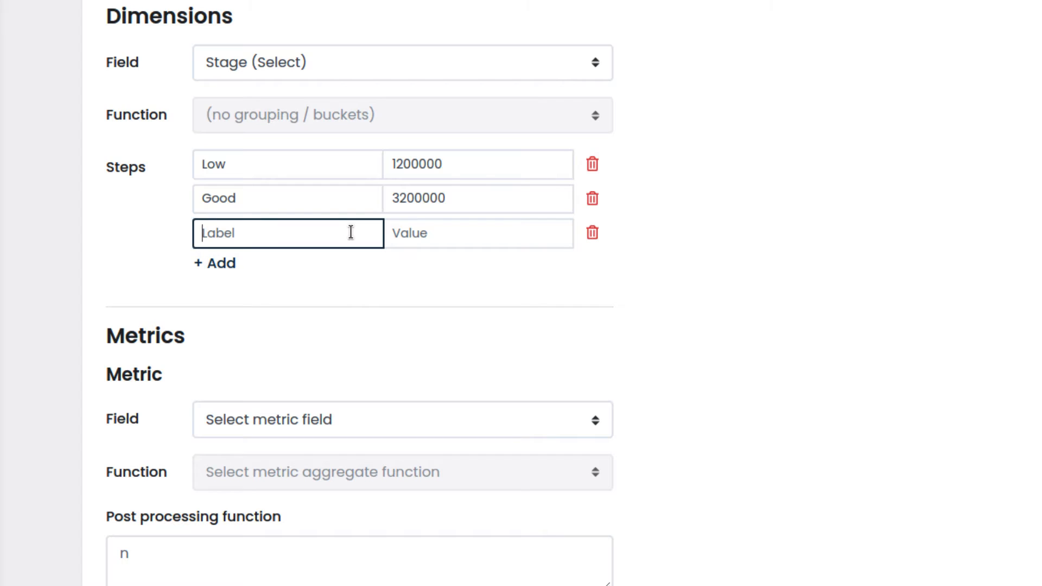
{"action": "type", "text": "Excellent"}
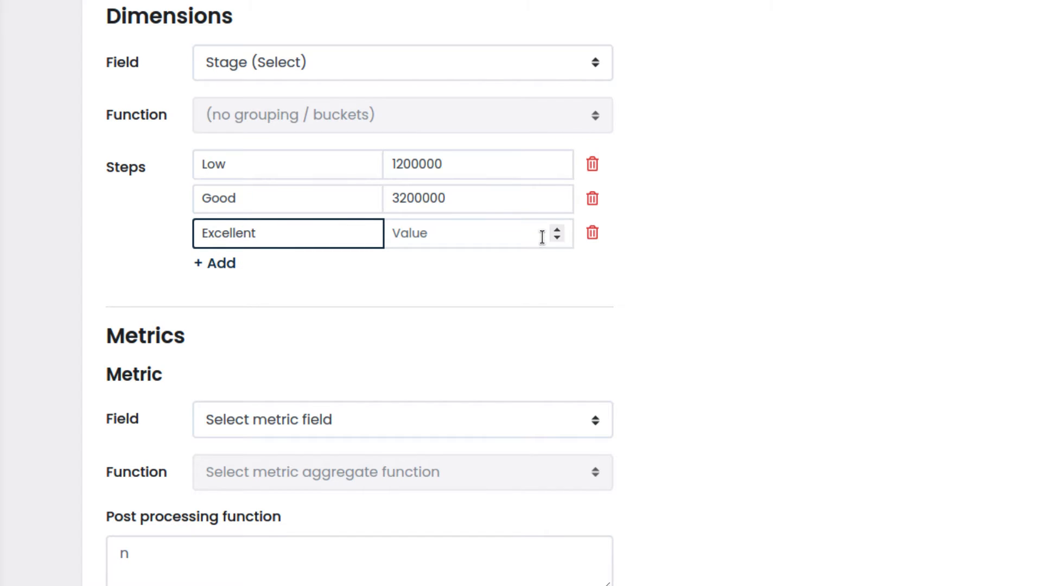
{"action": "type", "text": "40000"}
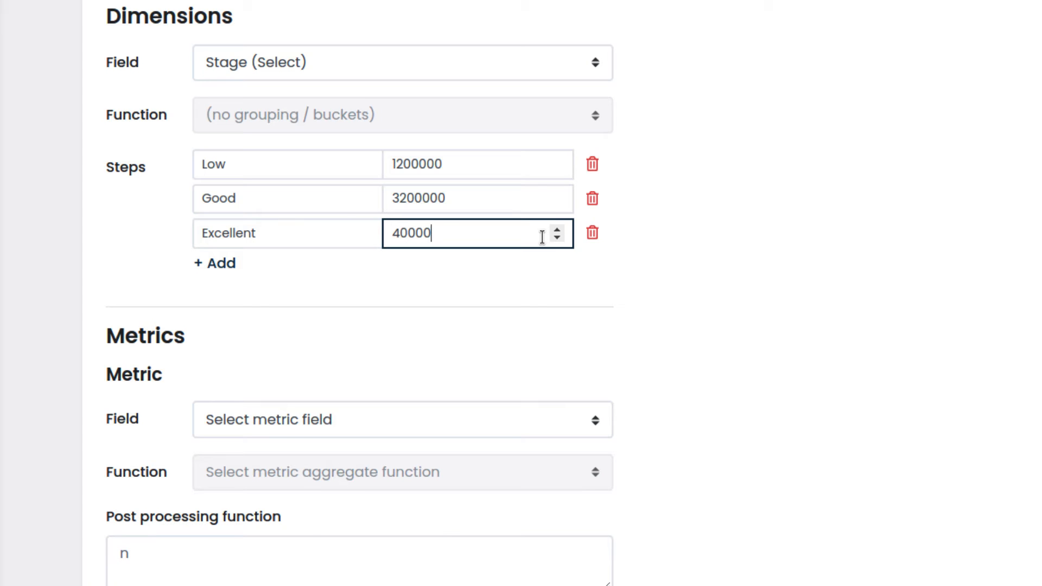
{"action": "type", "text": "00"}
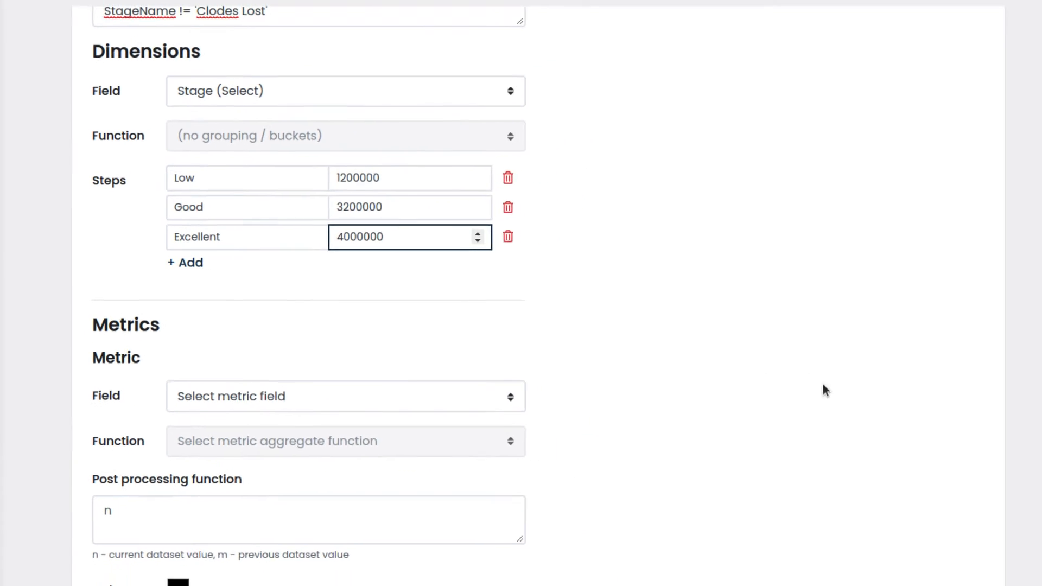
Step: Set the metric to SUM of the Amount field
{"action": "scroll", "scroll_direction": "down", "scroll_amount": 3}
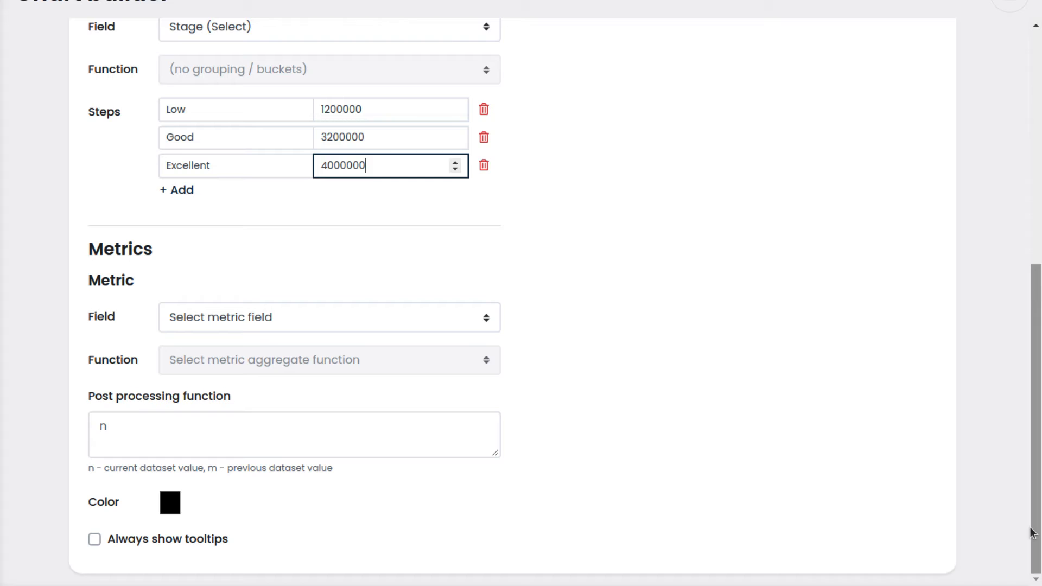
{"action": "scroll", "scroll_direction": "down", "scroll_amount": 3}
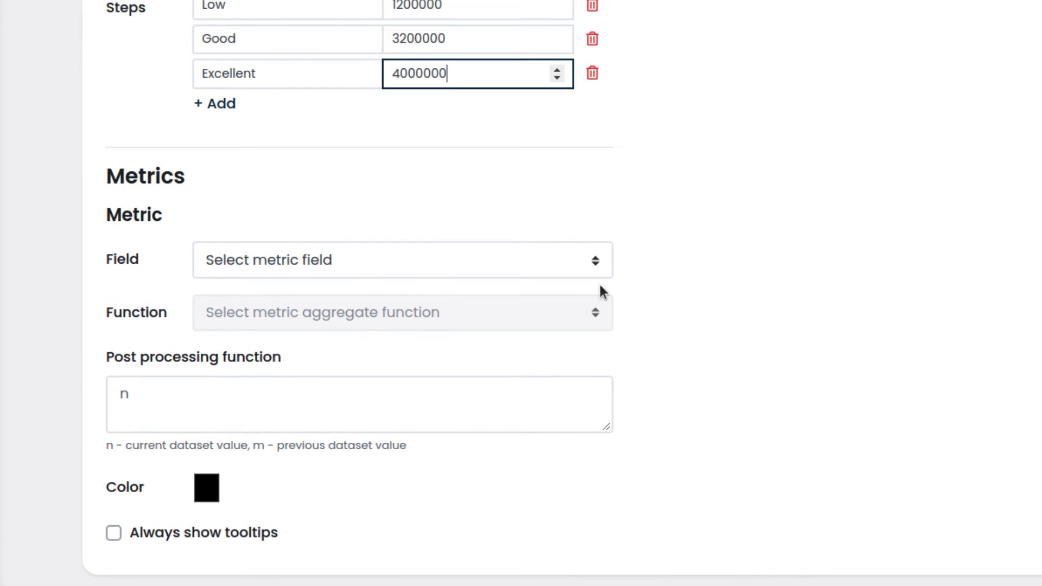
{"action": "mouse_move", "coordinate": [596, 278]}
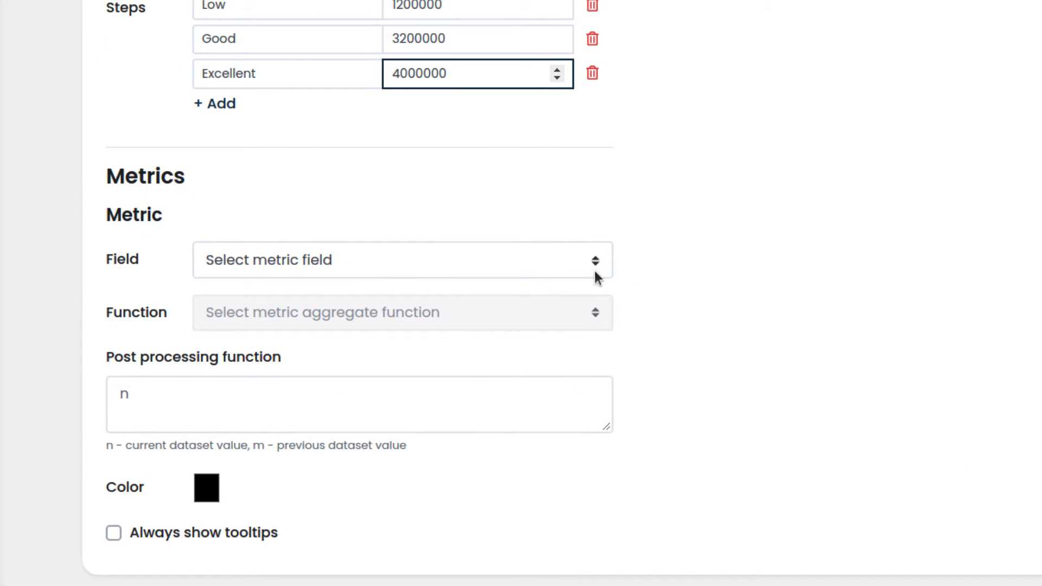
{"action": "left_click", "coordinate": [399, 260]}
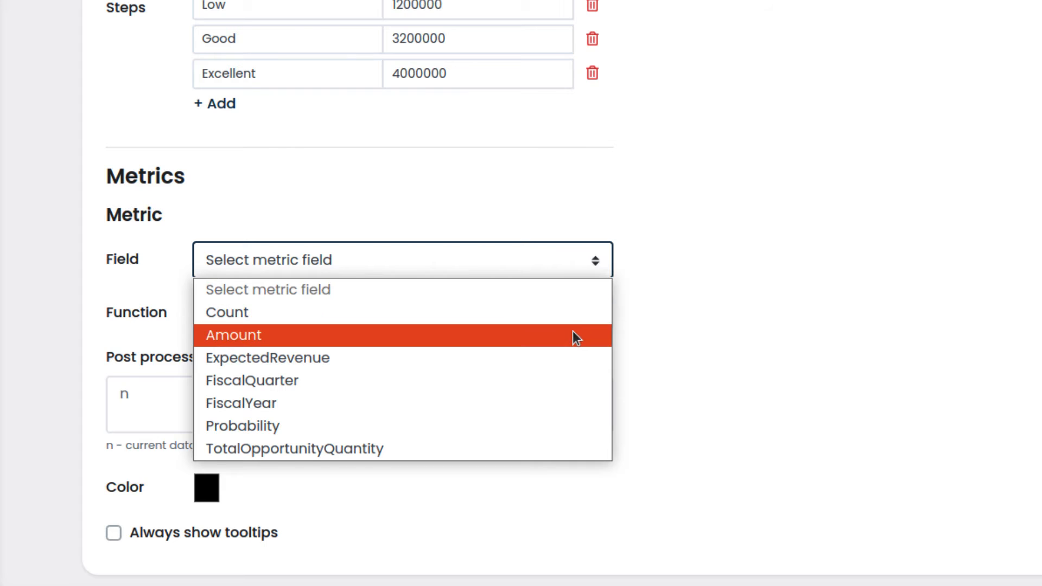
{"action": "left_click", "coordinate": [233, 336]}
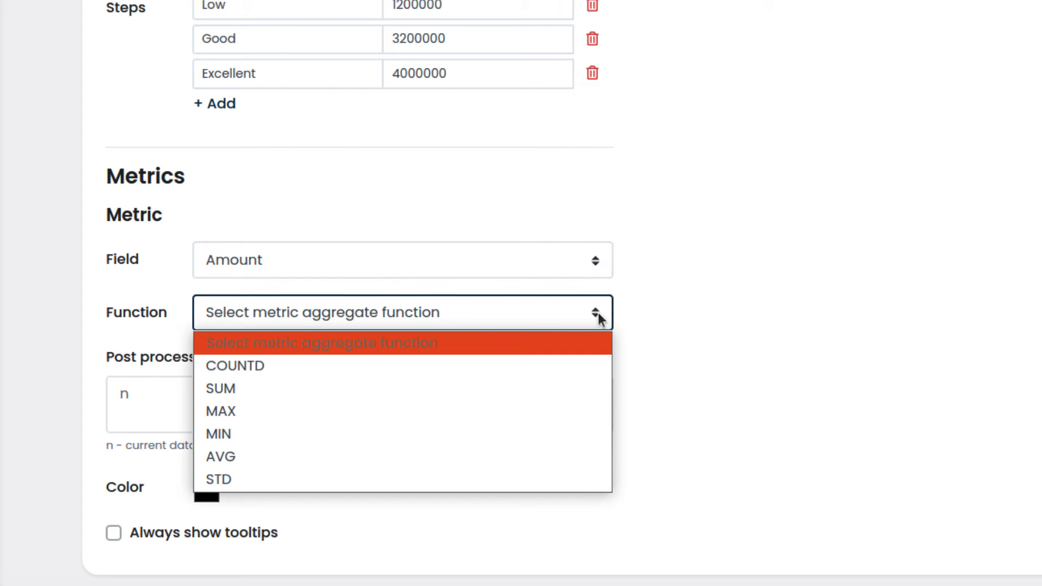
{"action": "left_click", "coordinate": [220, 389]}
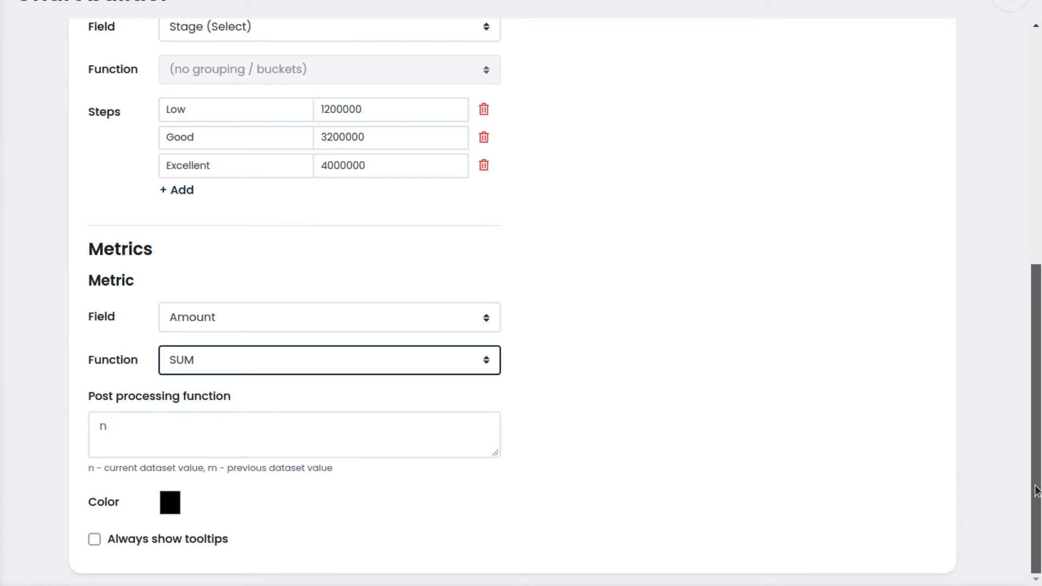
{"action": "scroll", "scroll_direction": "up", "scroll_amount": 3}
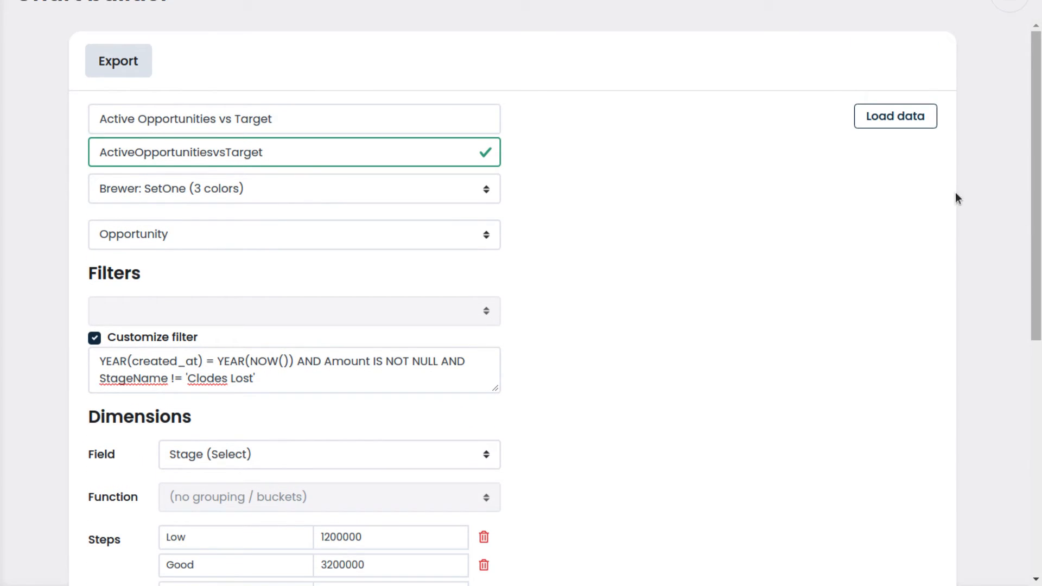
Step: Load live data into the preview and enable Always show tooltips
{"action": "left_click", "coordinate": [896, 116]}
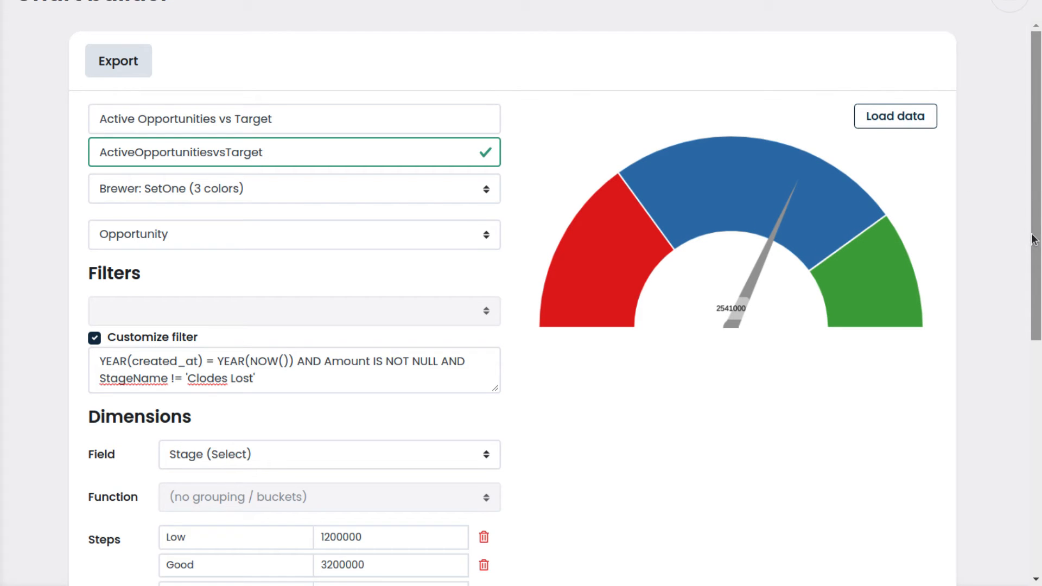
{"action": "scroll", "scroll_direction": "down", "scroll_amount": 3}
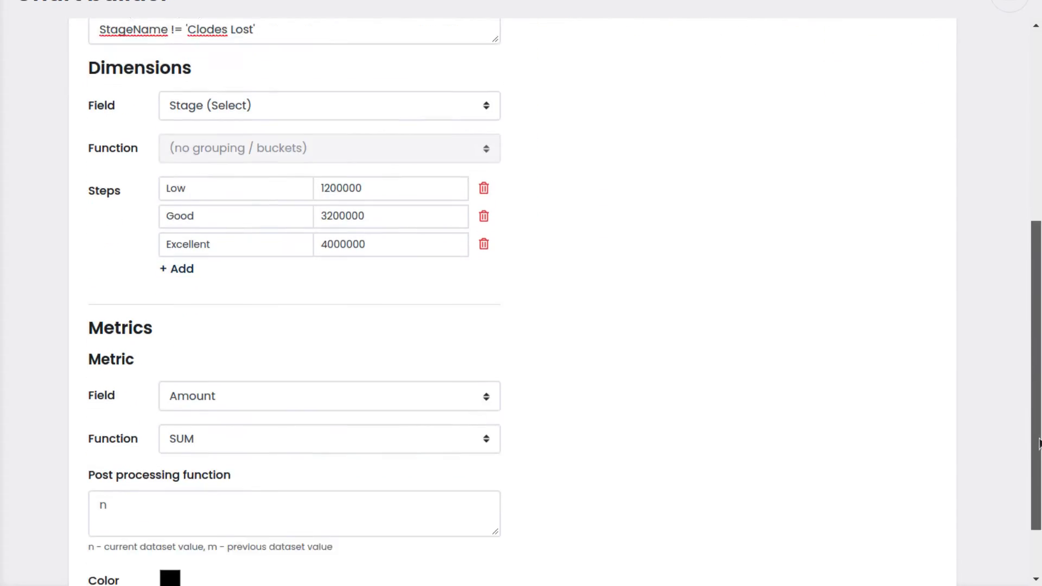
{"action": "scroll", "scroll_direction": "down", "scroll_amount": 3}
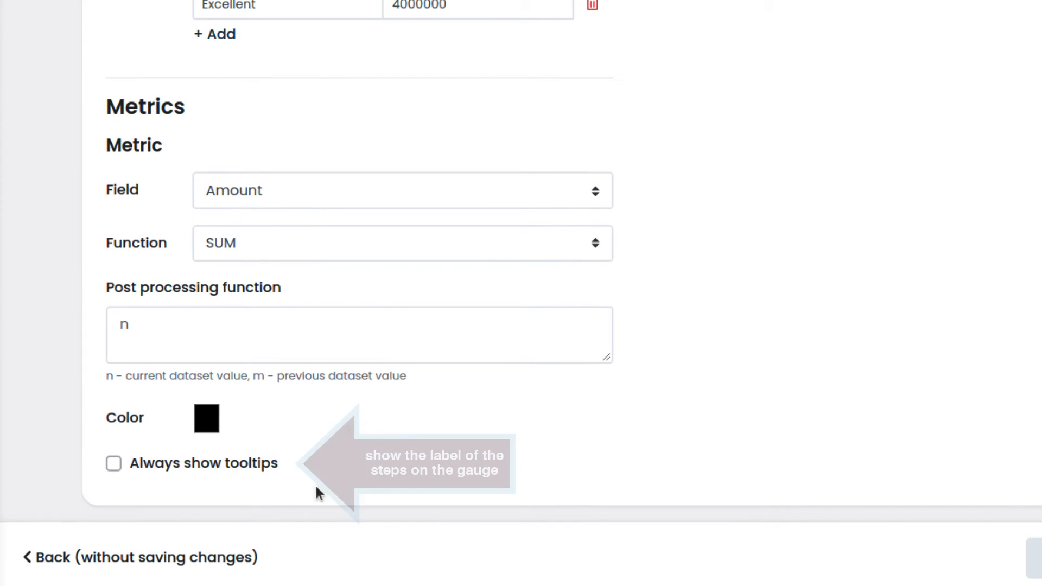
{"action": "left_click", "coordinate": [114, 464]}
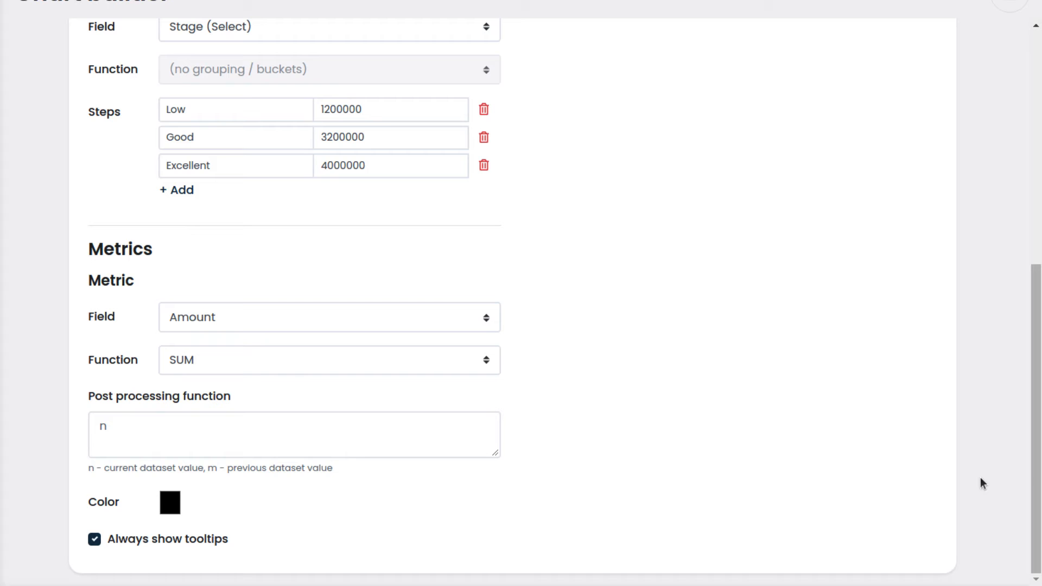
Step: Save and close the chart, returning to the chart list
{"action": "scroll", "scroll_direction": "up", "scroll_amount": 3}
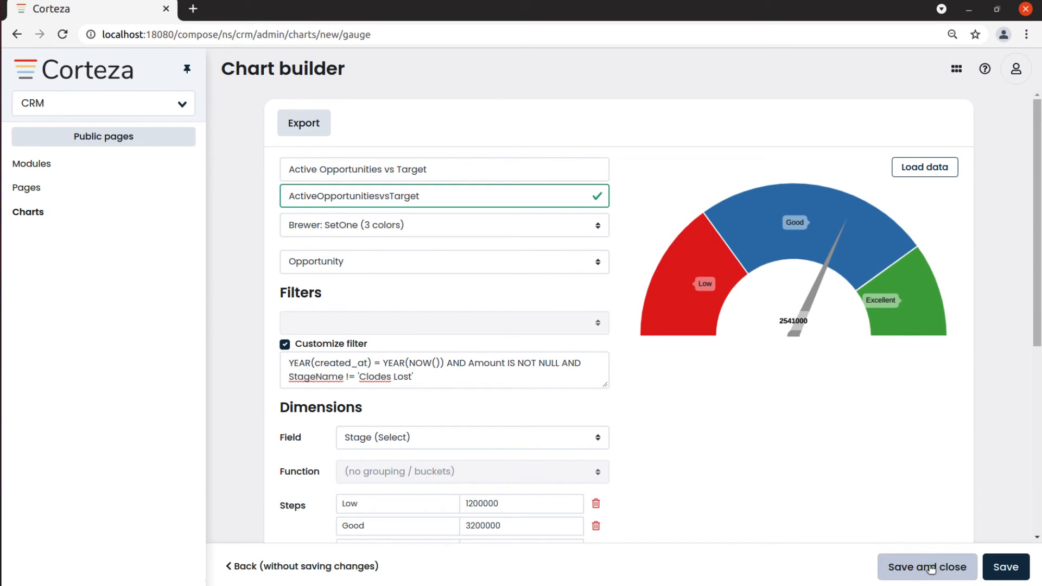
{"action": "left_click", "coordinate": [926, 567]}
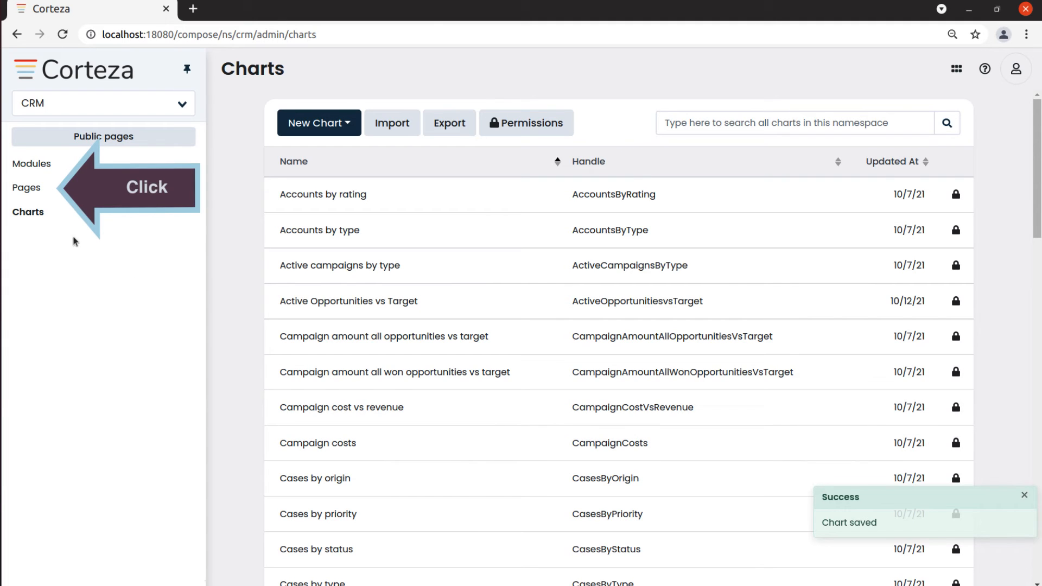
Step: From the Pages list, open the Home page in the page builder
{"action": "left_click", "coordinate": [26, 188]}
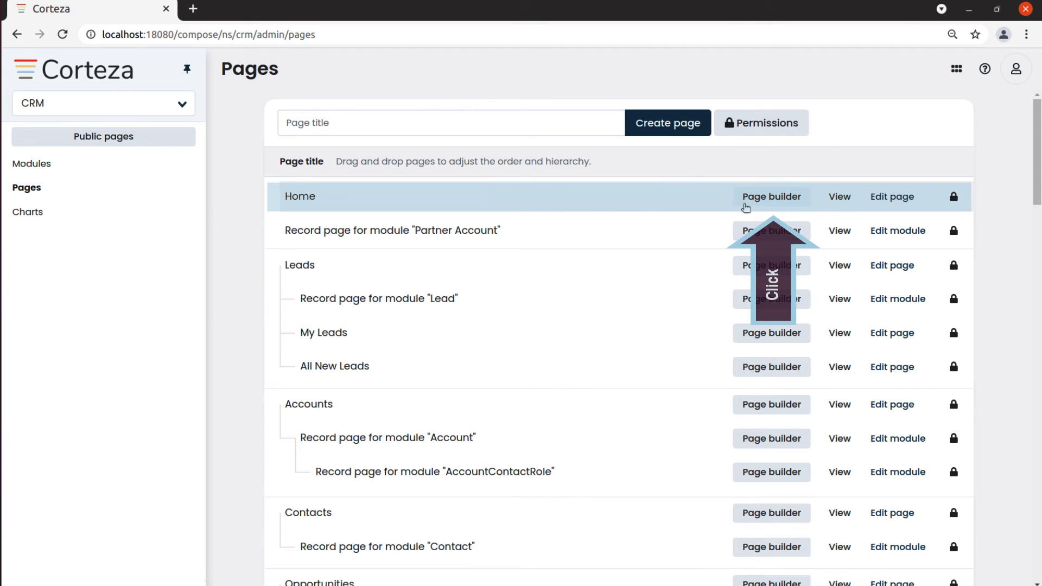
{"action": "left_click", "coordinate": [771, 196]}
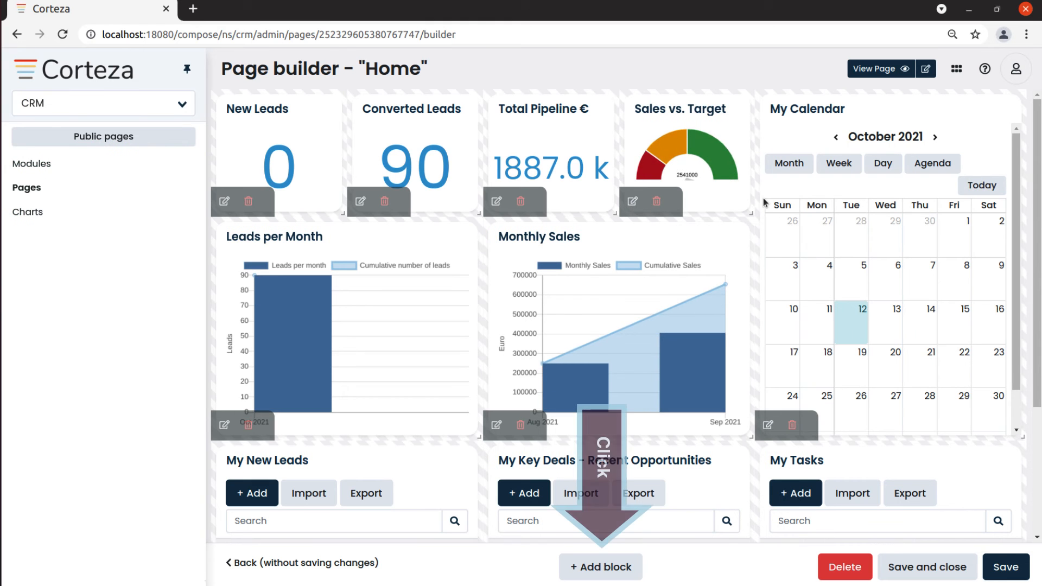
Step: Add a Chart block titled 'Active Opportunities vs Target'
{"action": "left_click", "coordinate": [600, 566]}
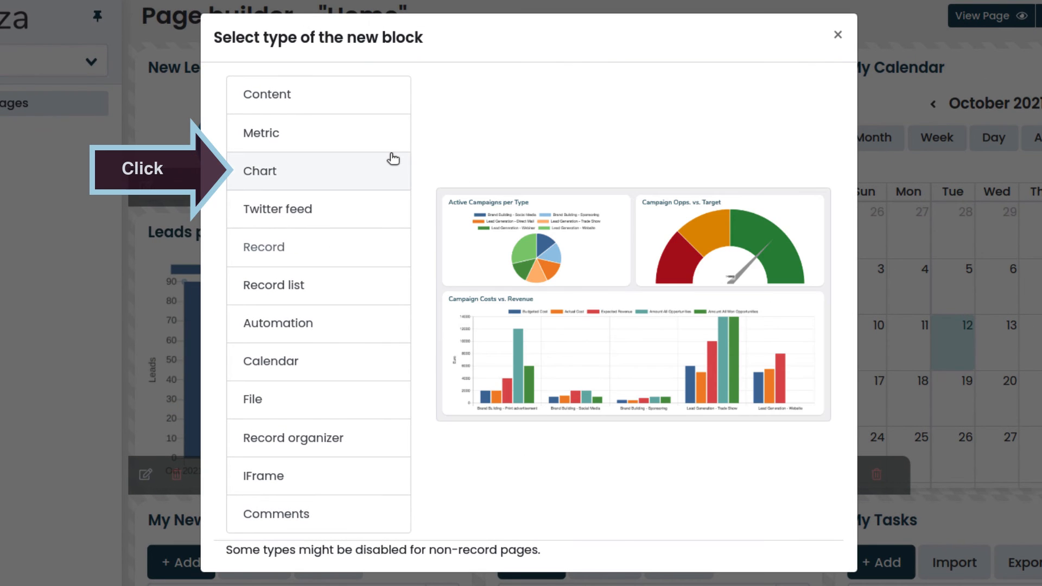
{"action": "left_click", "coordinate": [259, 171]}
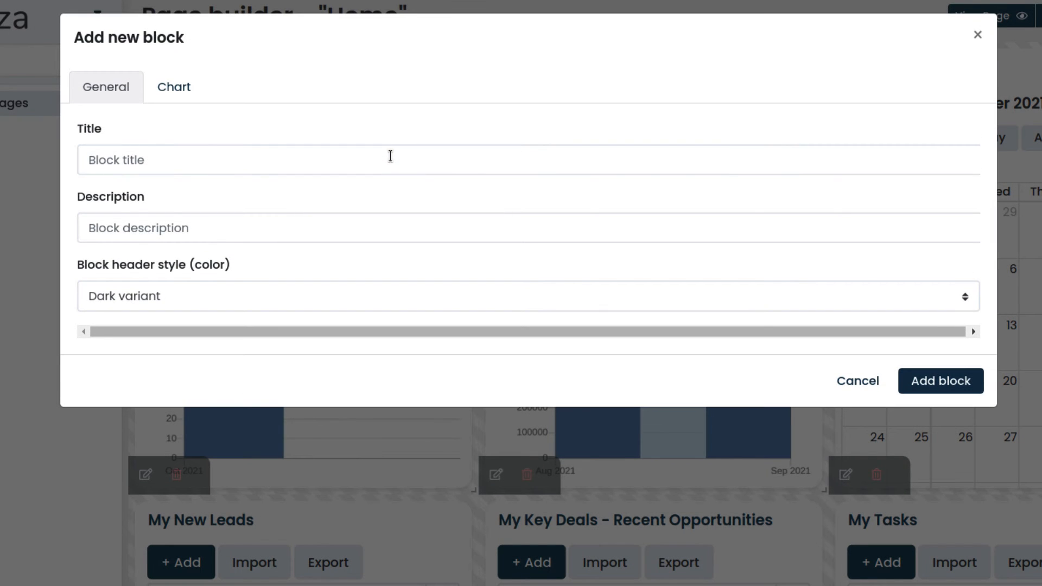
{"action": "type", "text": "Activ"}
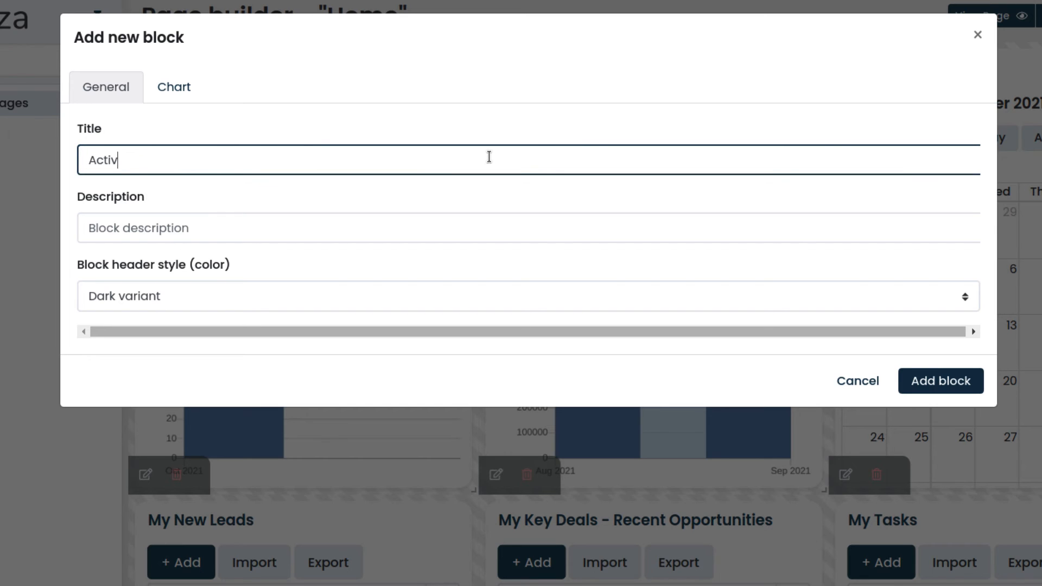
{"action": "type", "text": "e Opportunities v"}
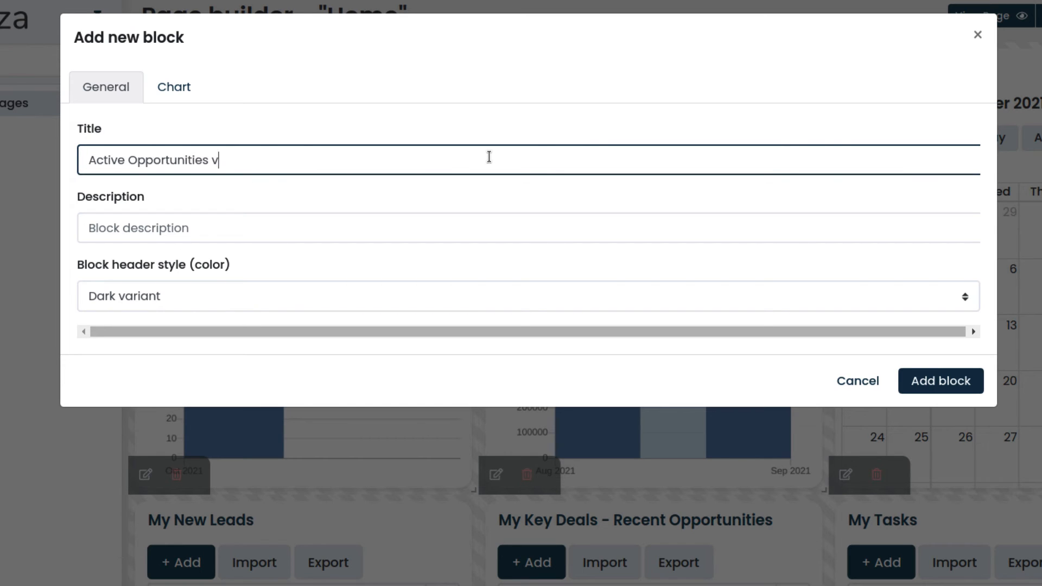
{"action": "type", "text": "s Target"}
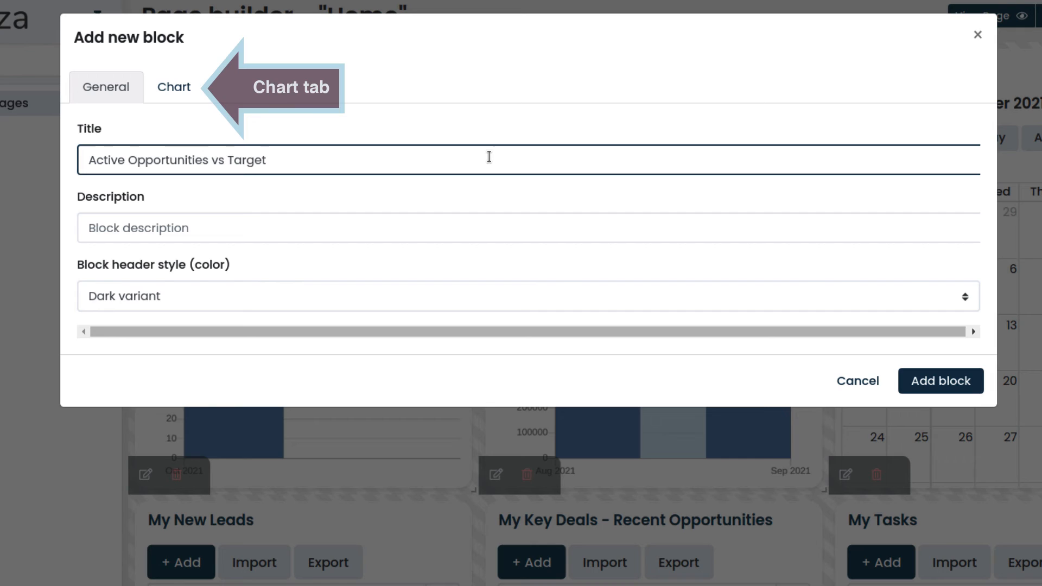
Step: Assign the Active Opportunities vs Target chart to the block and add it to Home
{"action": "left_click", "coordinate": [173, 87]}
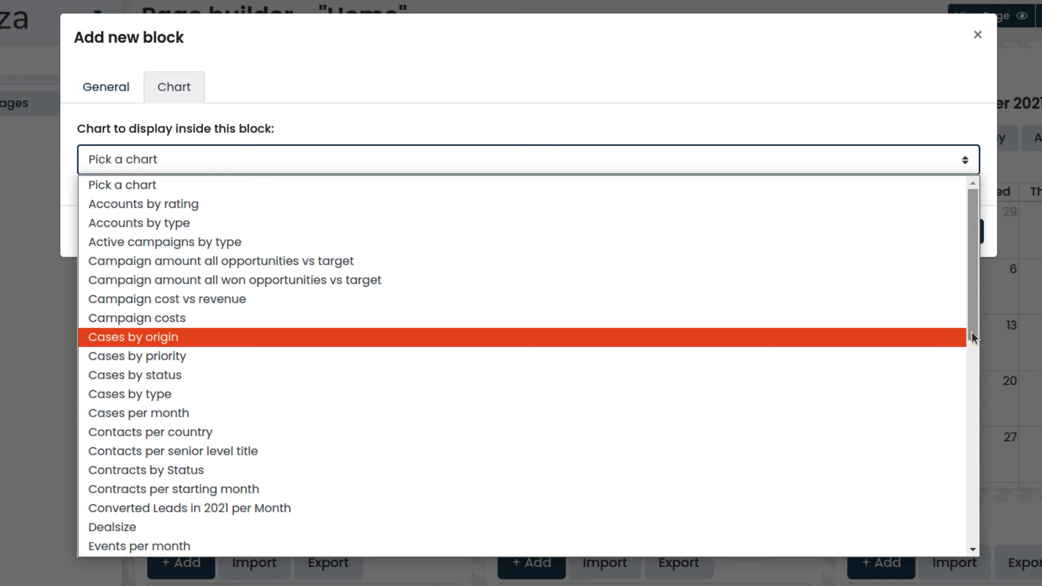
{"action": "scroll", "scroll_direction": "down", "scroll_amount": 3}
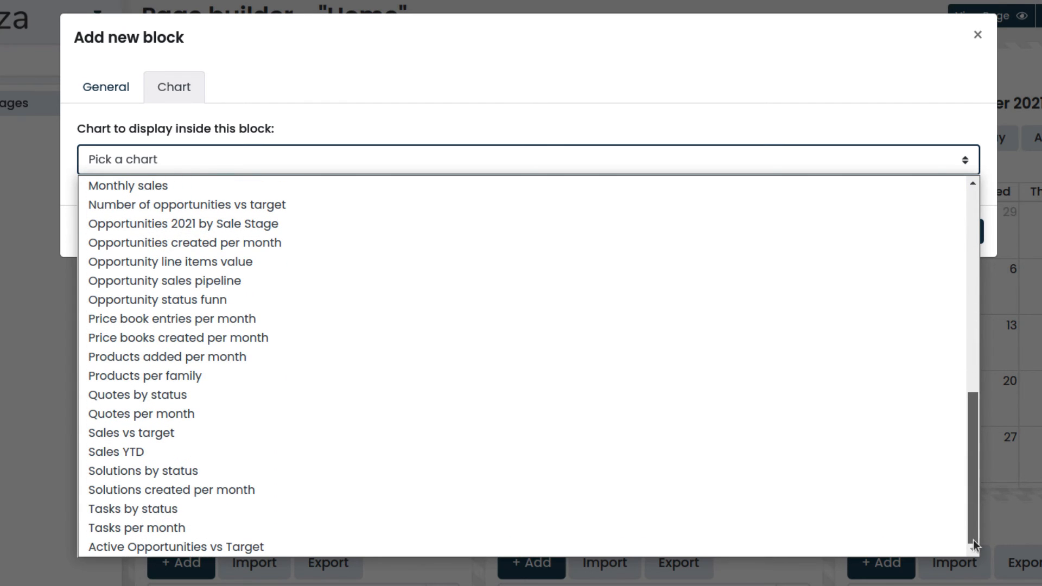
{"action": "left_click", "coordinate": [176, 547]}
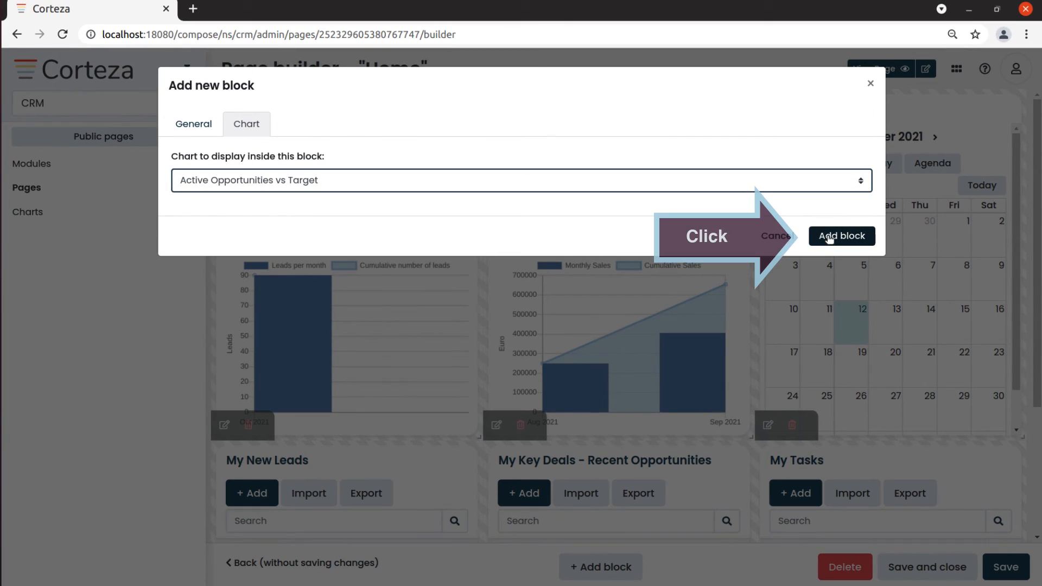
{"action": "left_click", "coordinate": [842, 236]}
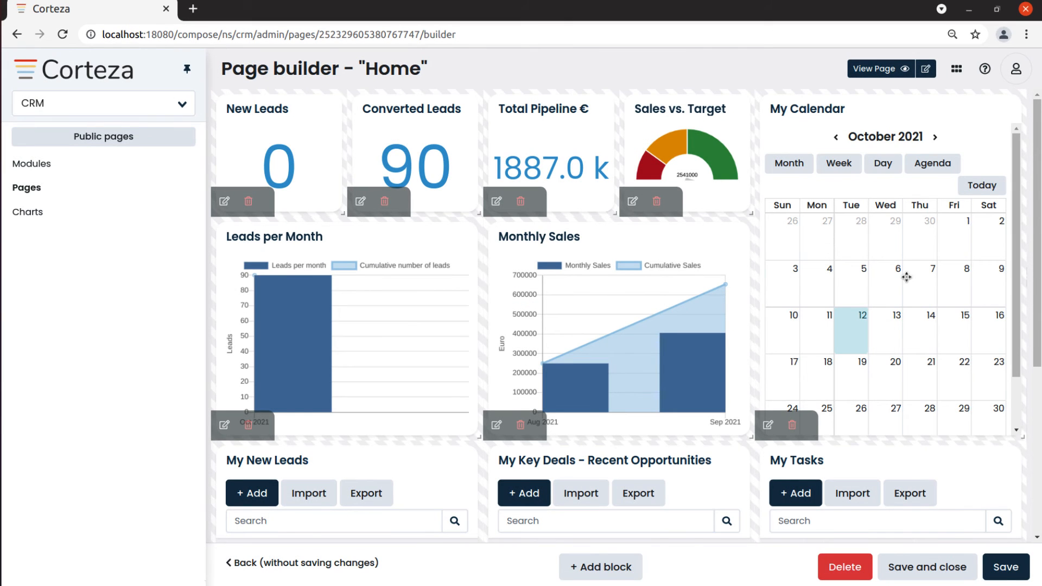
{"action": "scroll", "scroll_direction": "down", "scroll_amount": 3}
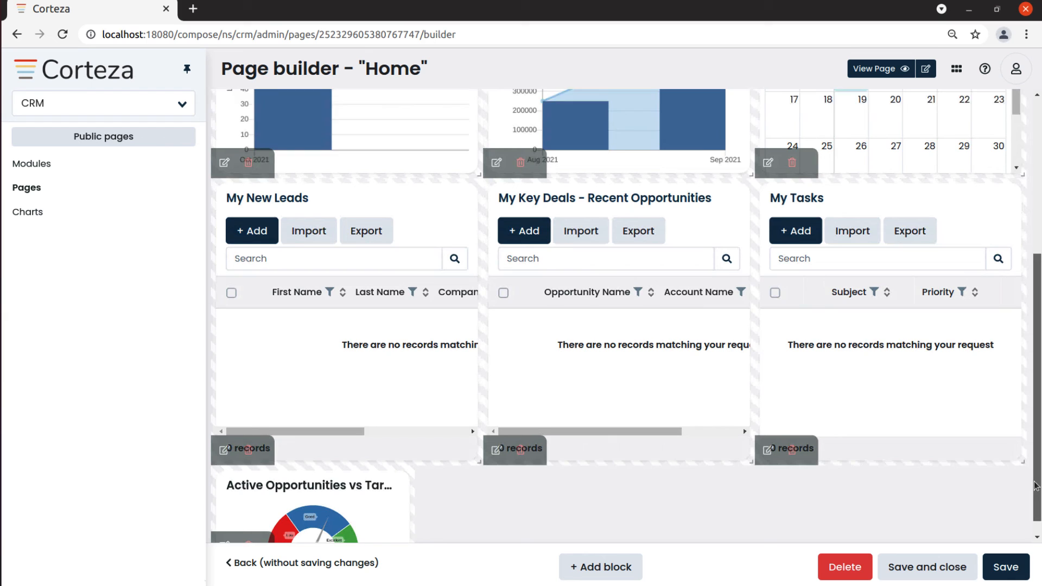